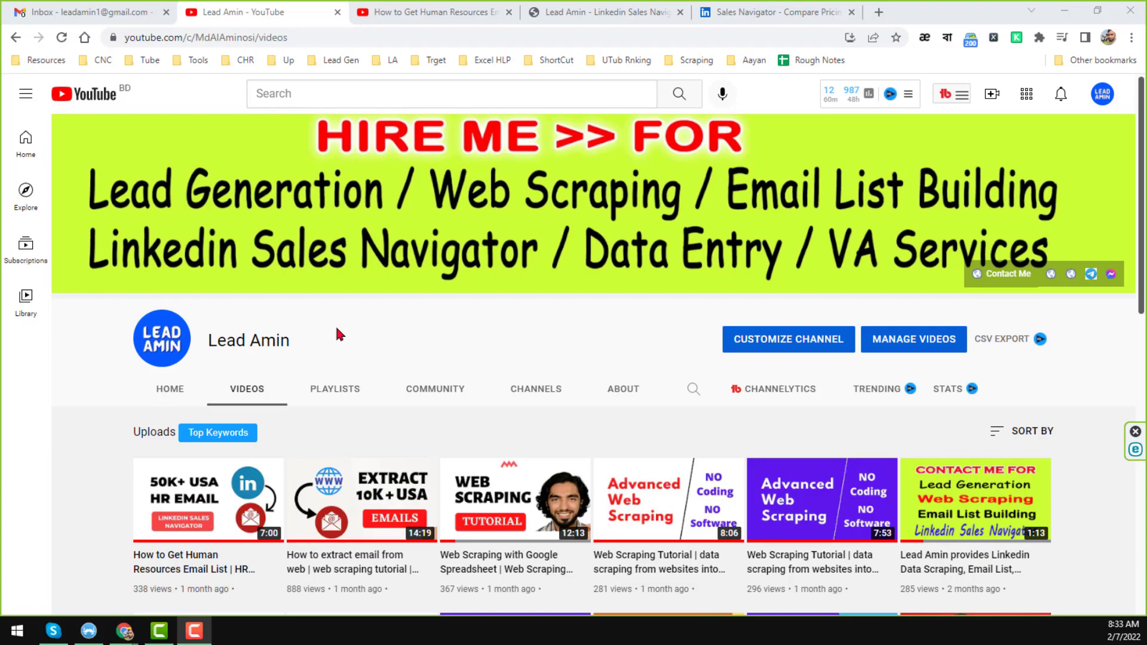
mouse_move(350, 335)
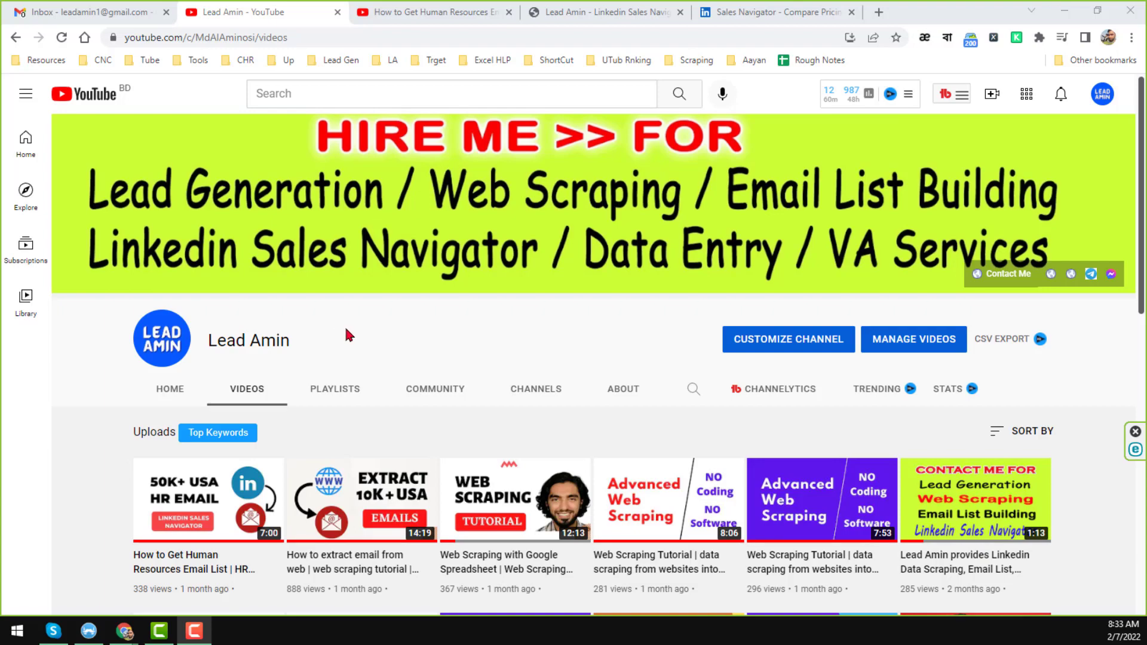
- Scroll through the business site's Our Contact Details section and availability info
scroll(down, 3)
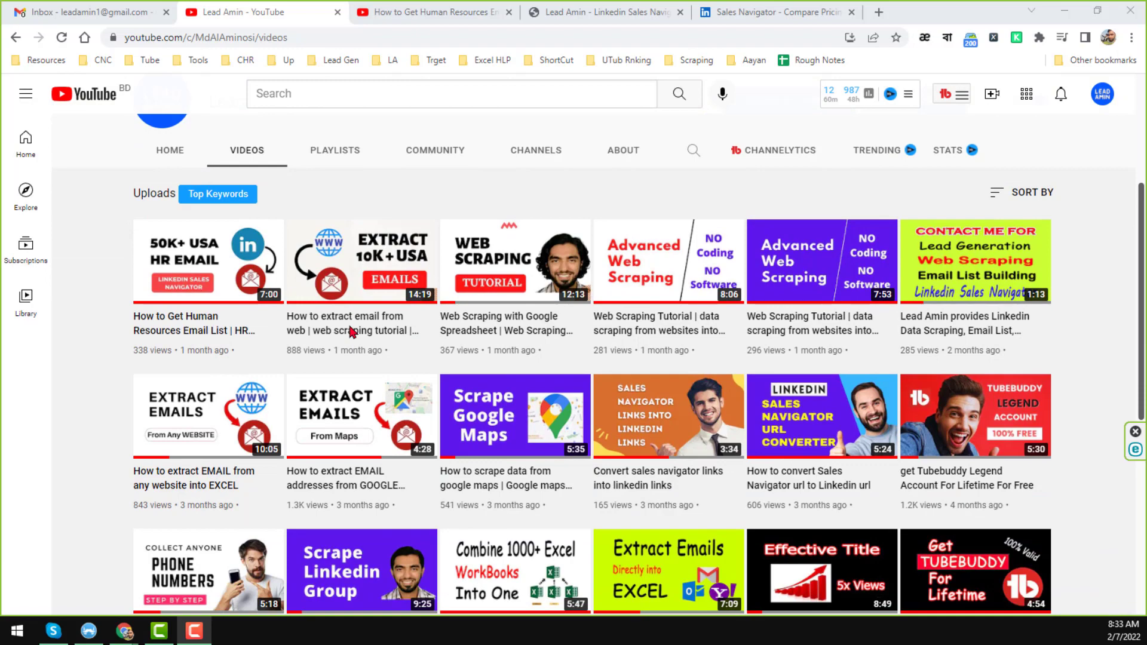
scroll(down, 3)
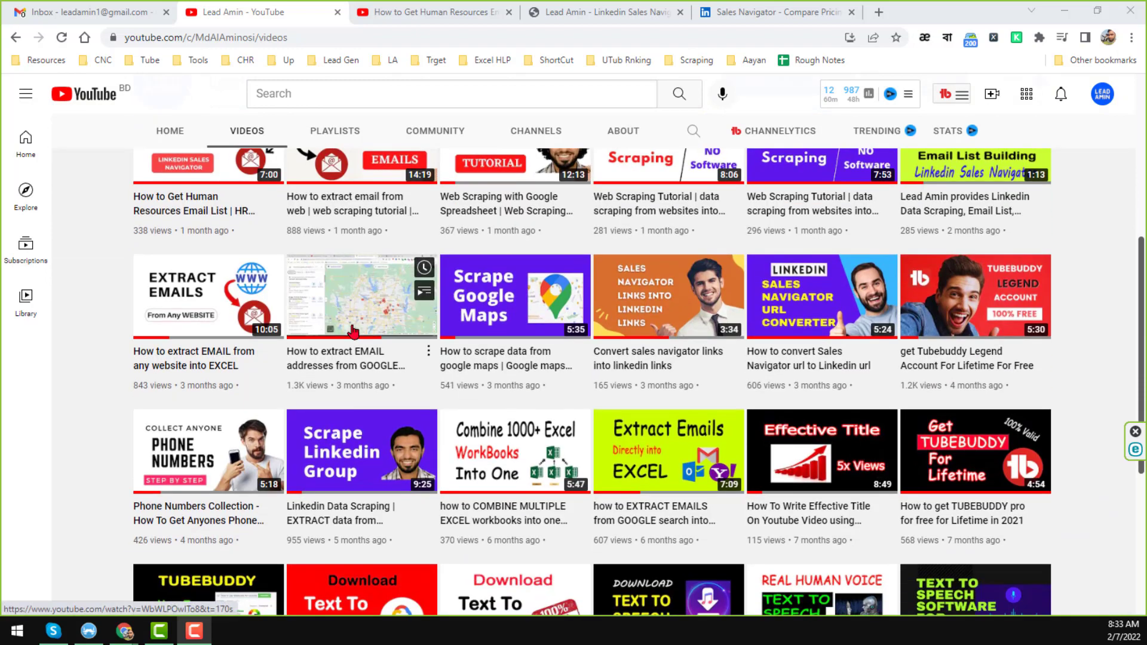
scroll(down, 3)
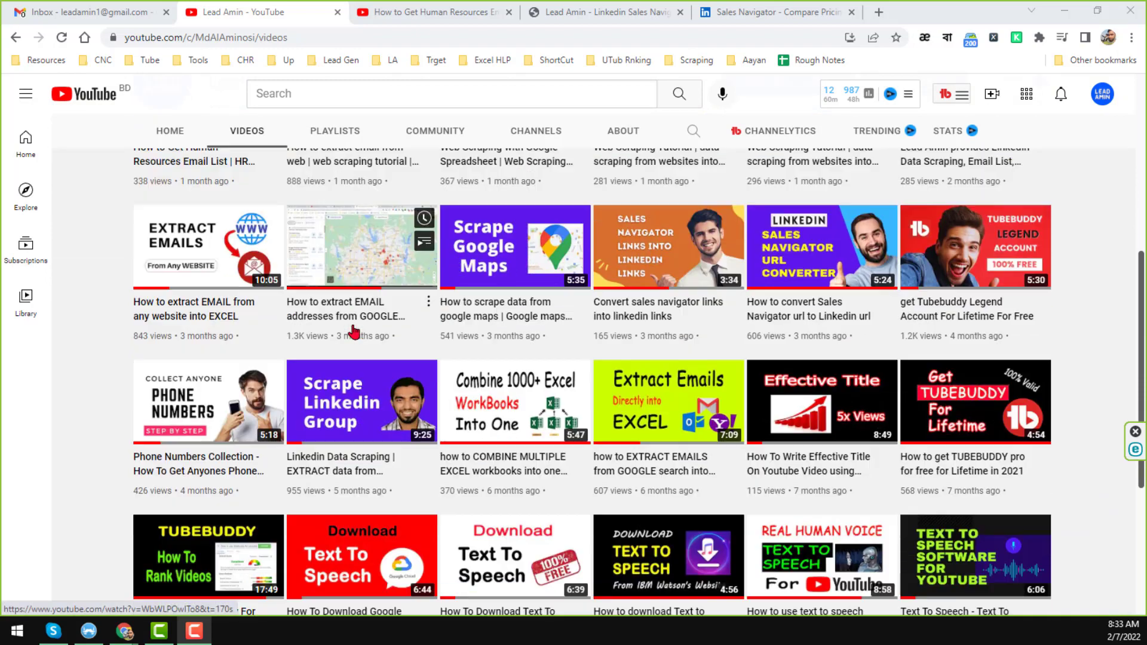
scroll(up, 3)
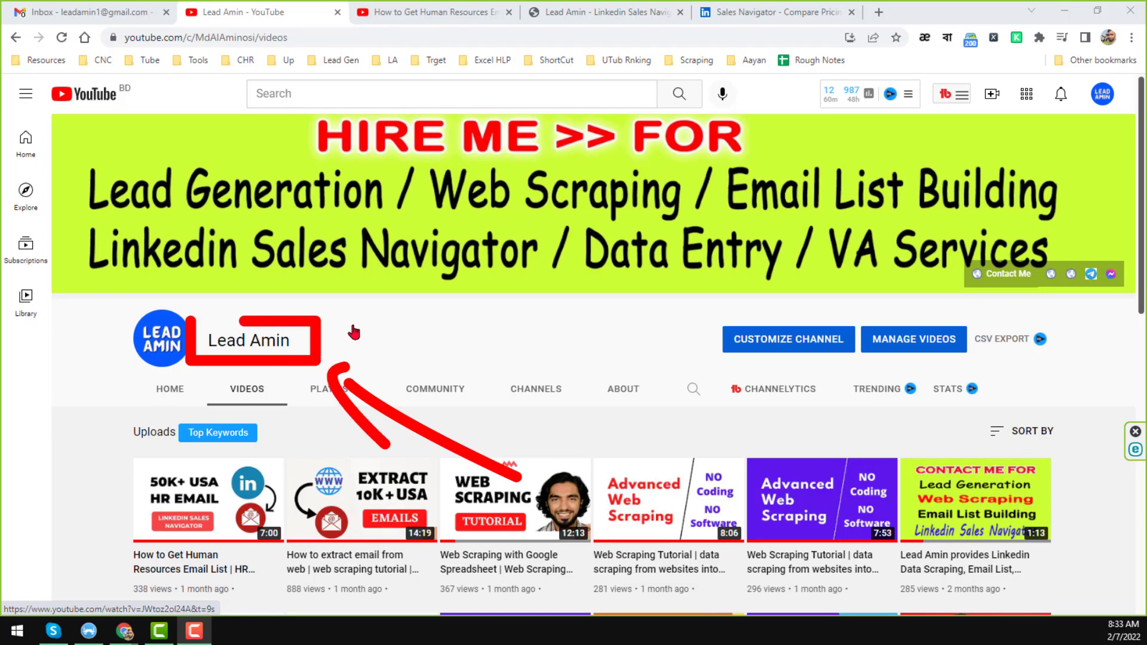
scroll(down, 3)
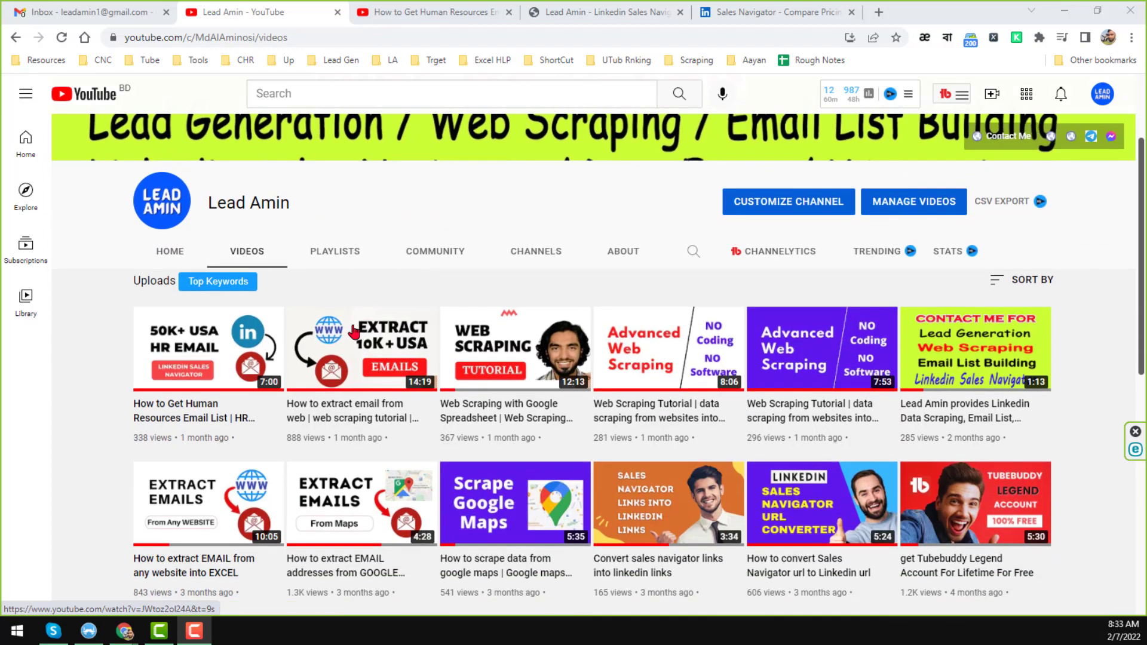
scroll(down, 3)
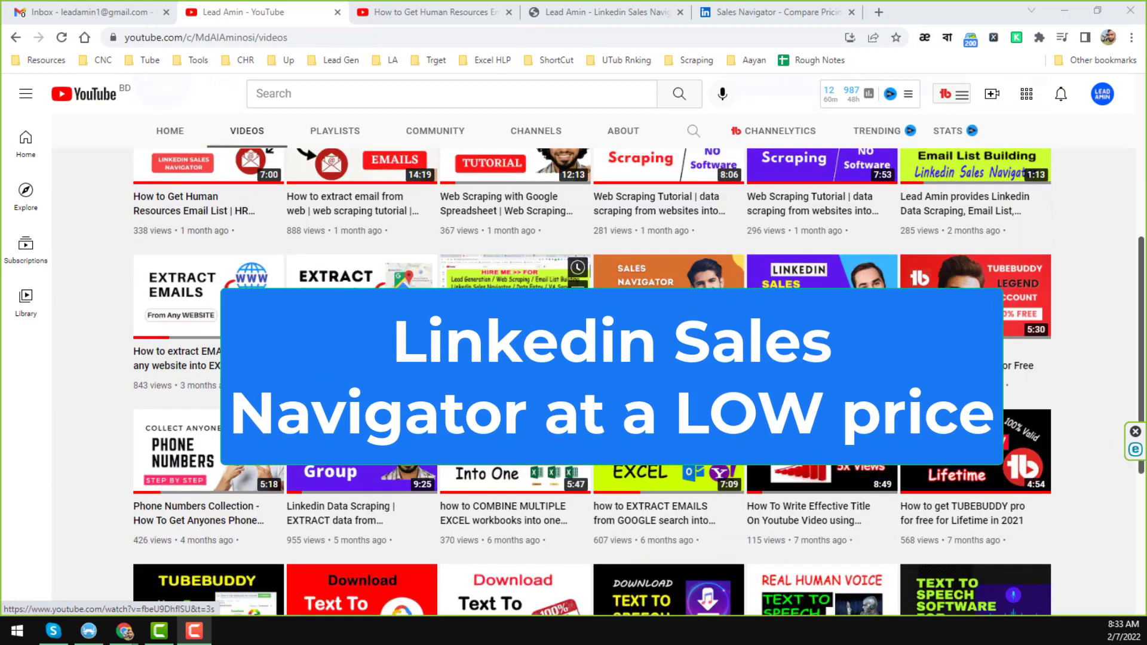
scroll(down, 3)
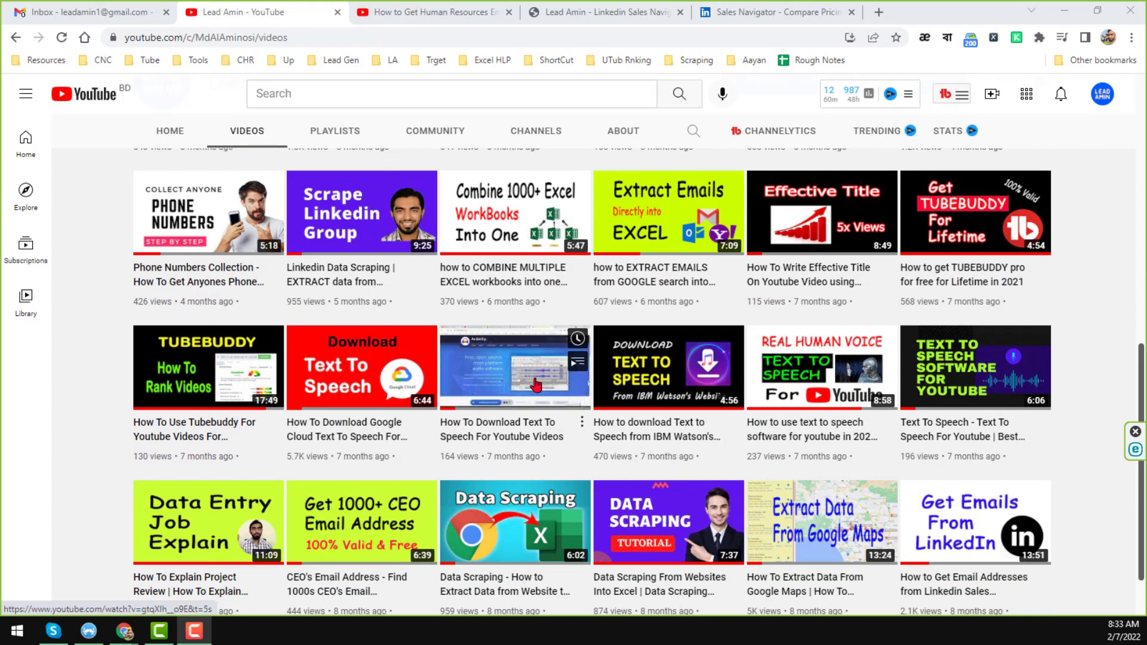
scroll(down, 3)
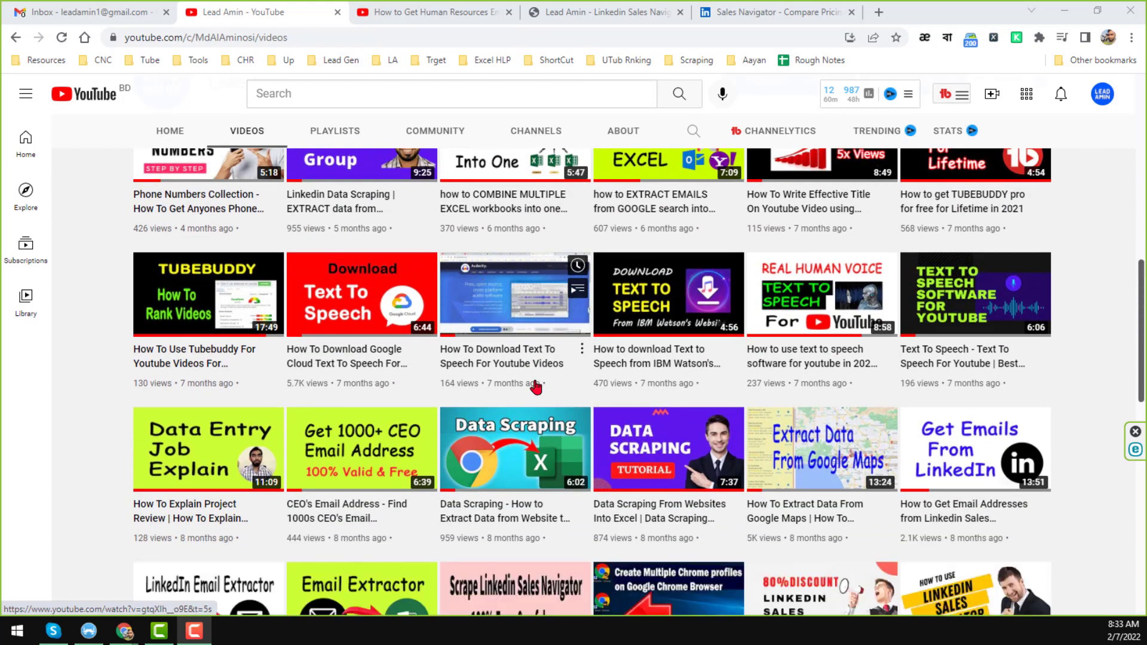
scroll(down, 3)
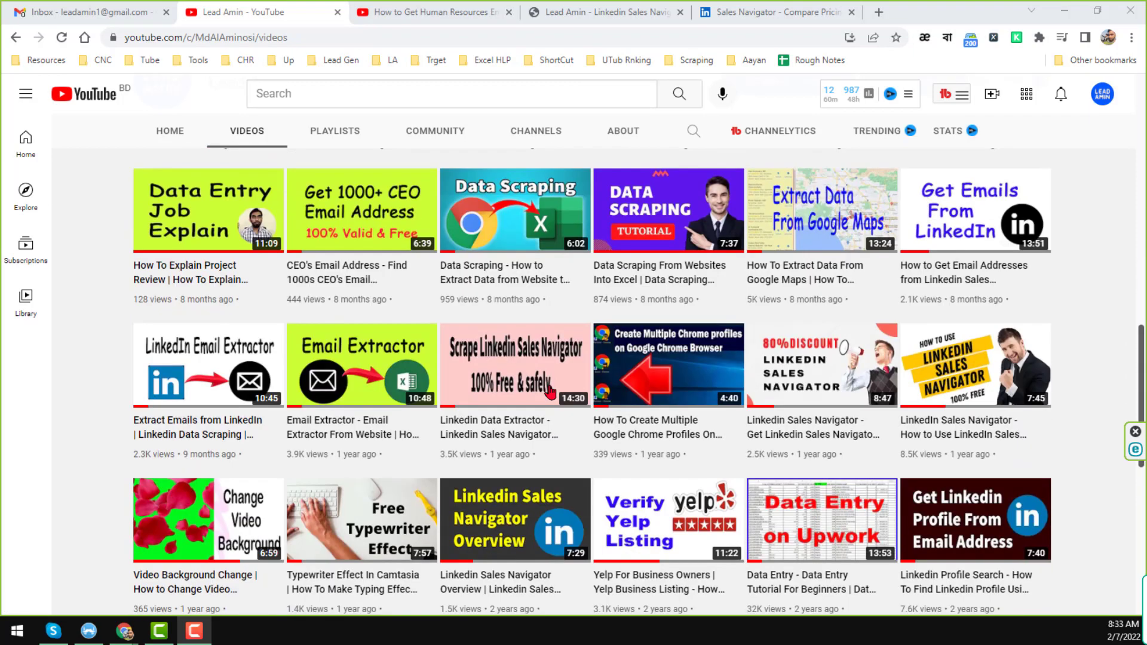
scroll(down, 3)
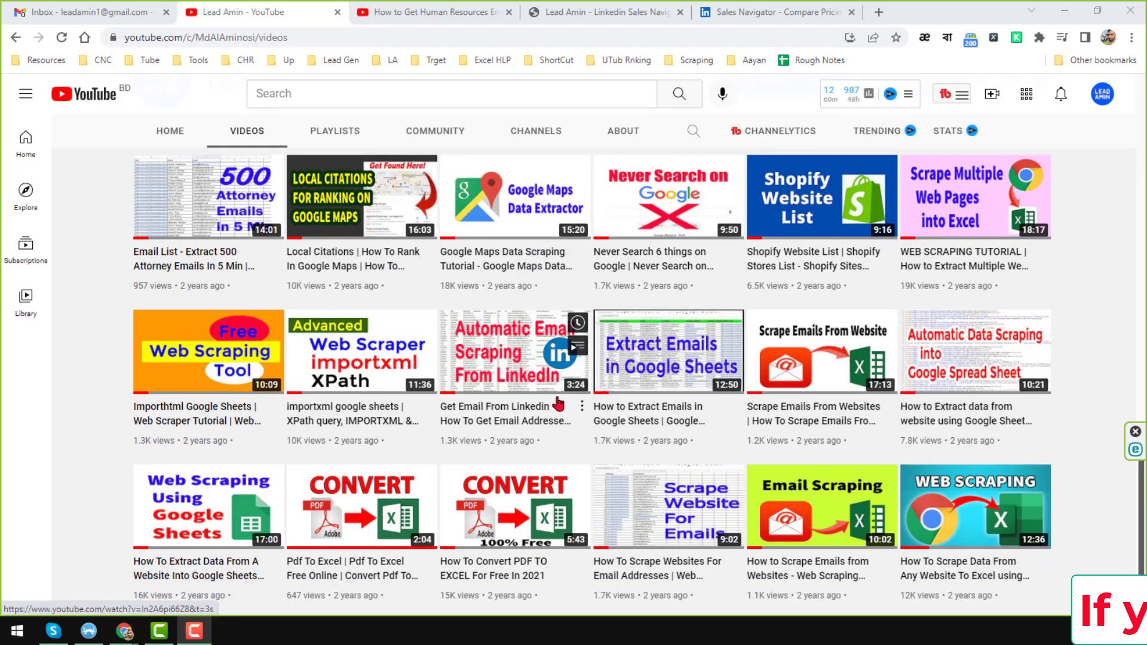
- Continue down the services list, then return to the YouTube video catalogue
scroll(down, 3)
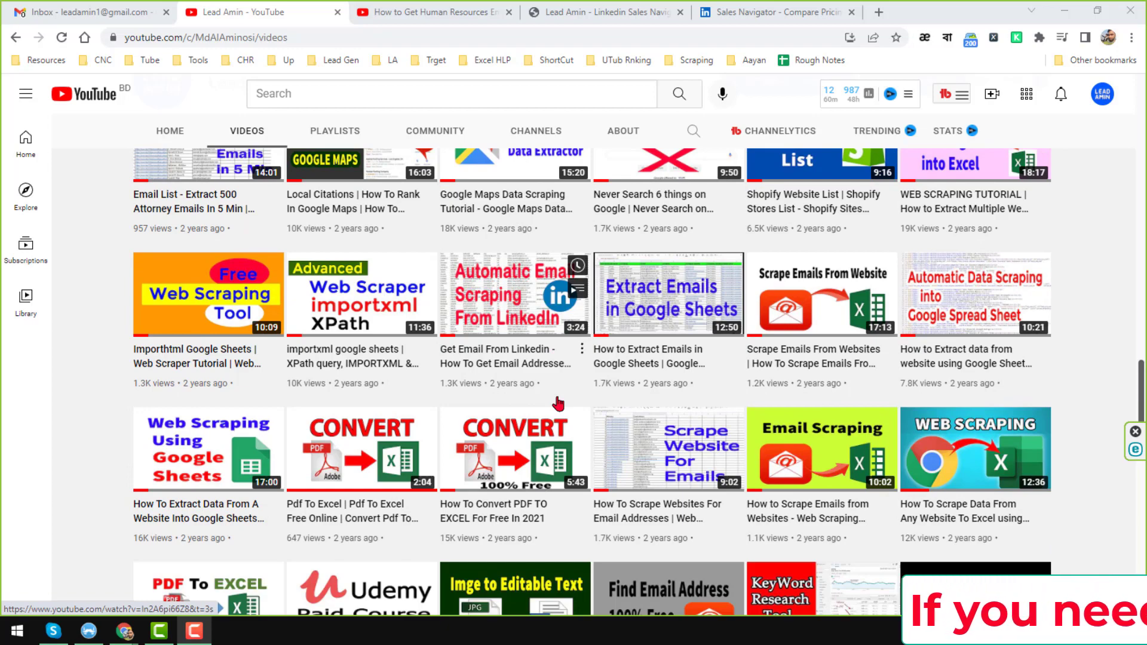
scroll(down, 3)
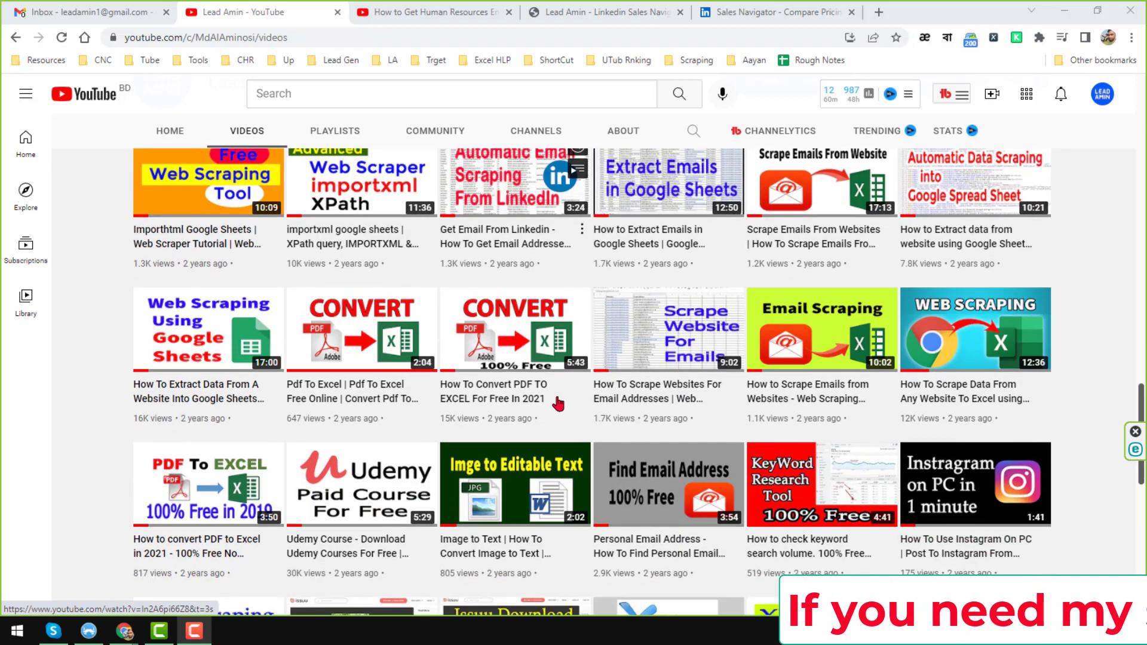
scroll(down, 3)
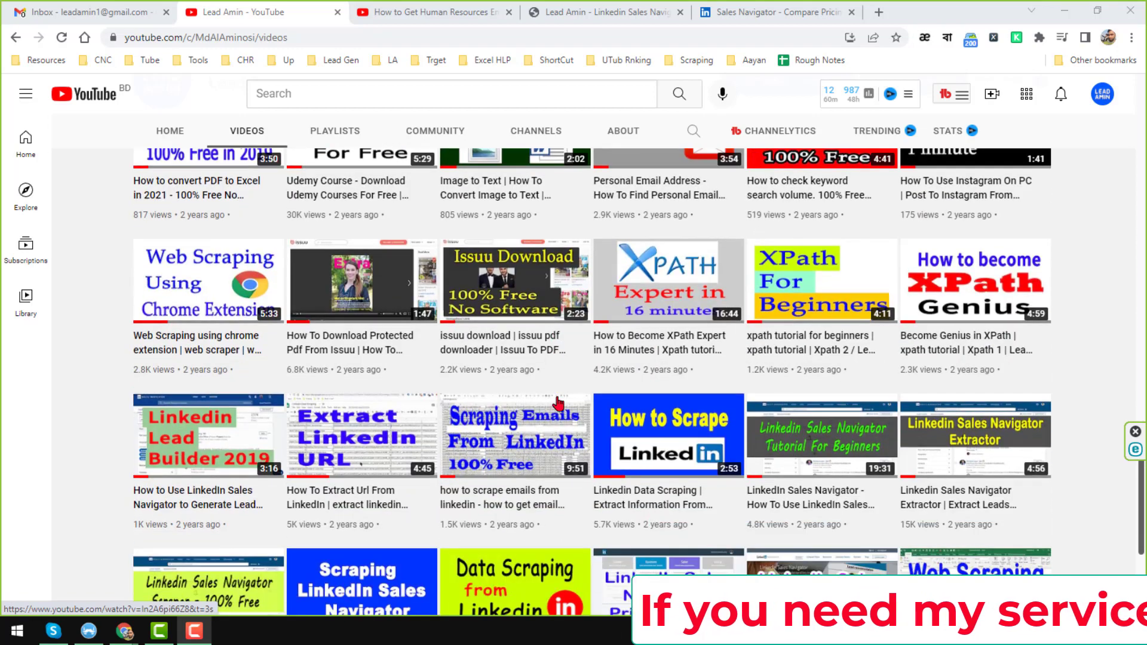
scroll(down, 3)
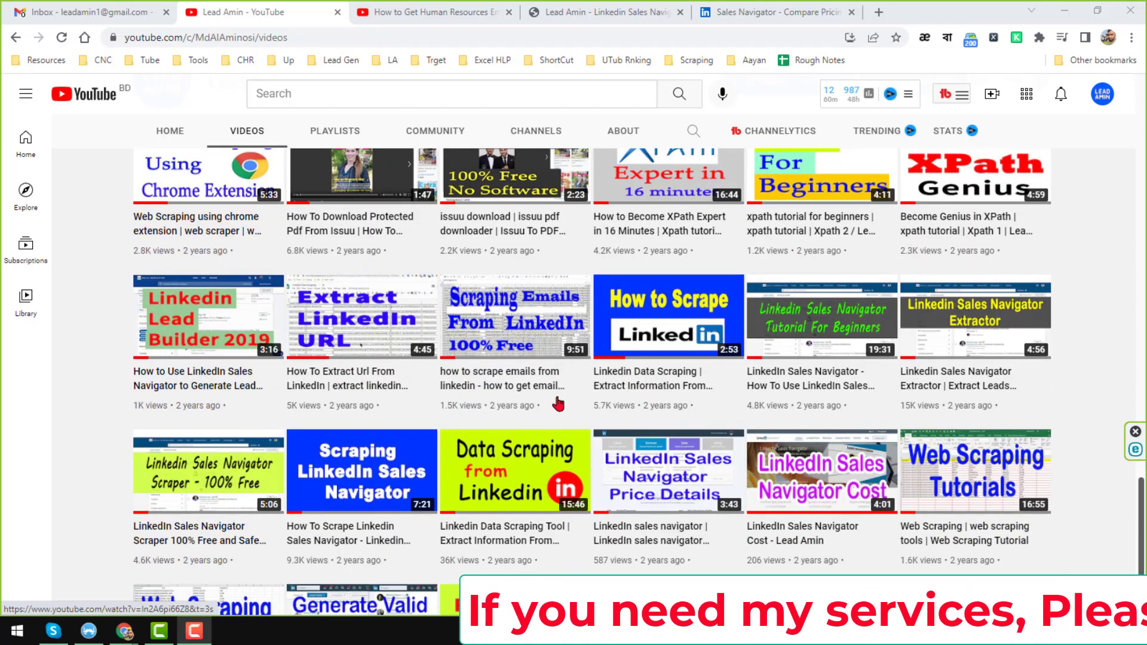
scroll(down, 3)
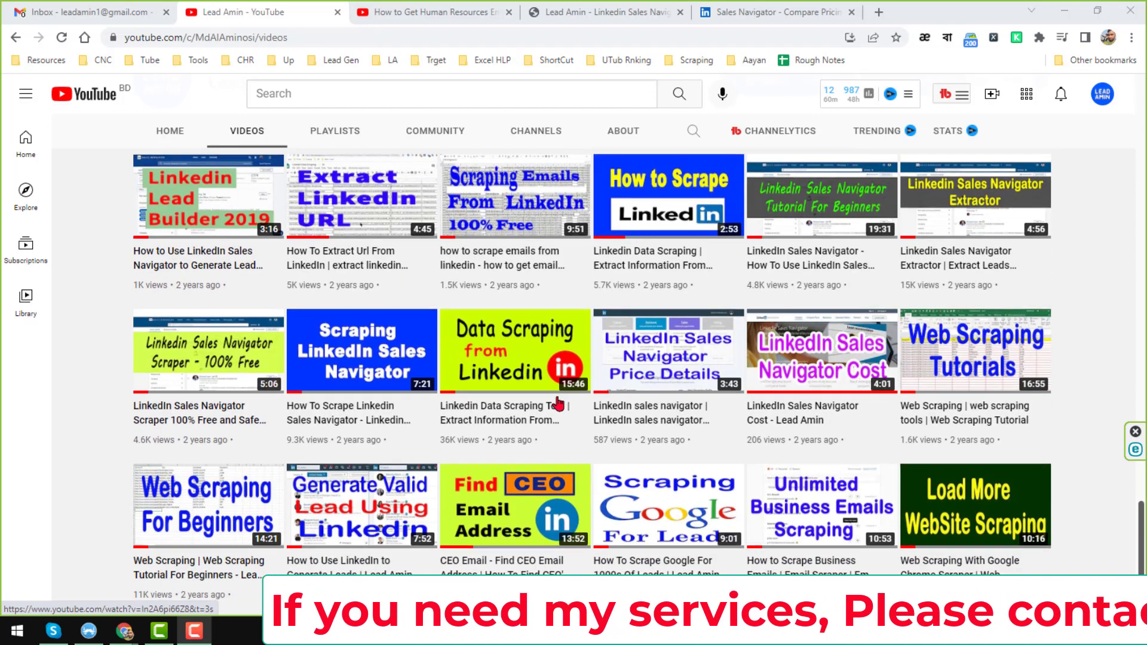
scroll(down, 3)
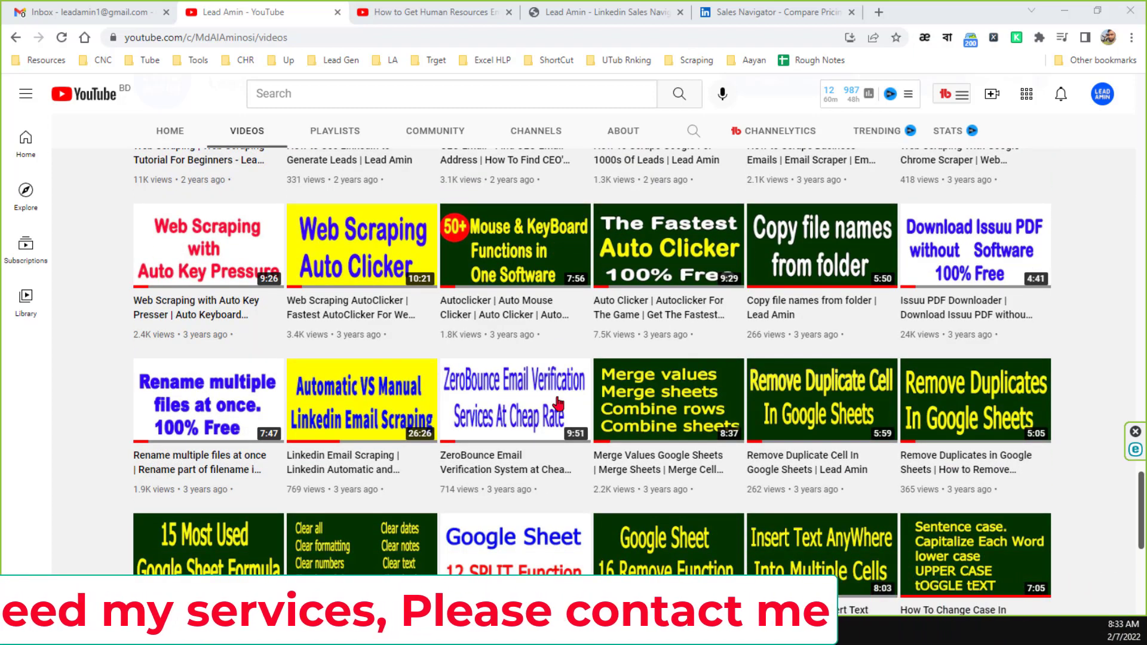
scroll(down, 3)
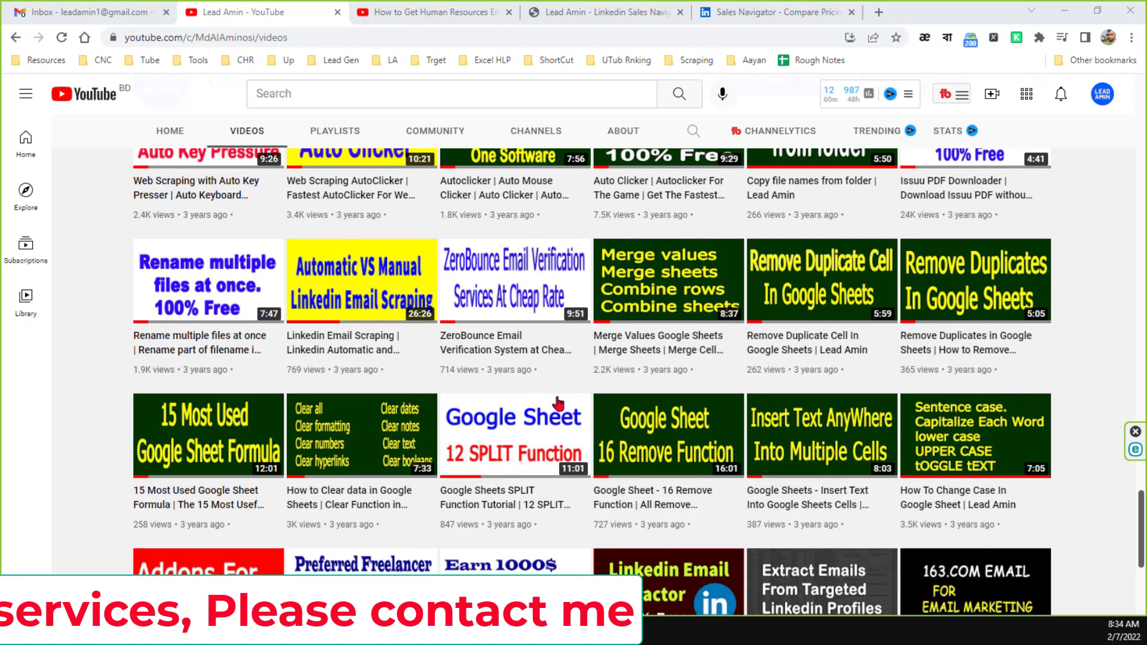
scroll(down, 3)
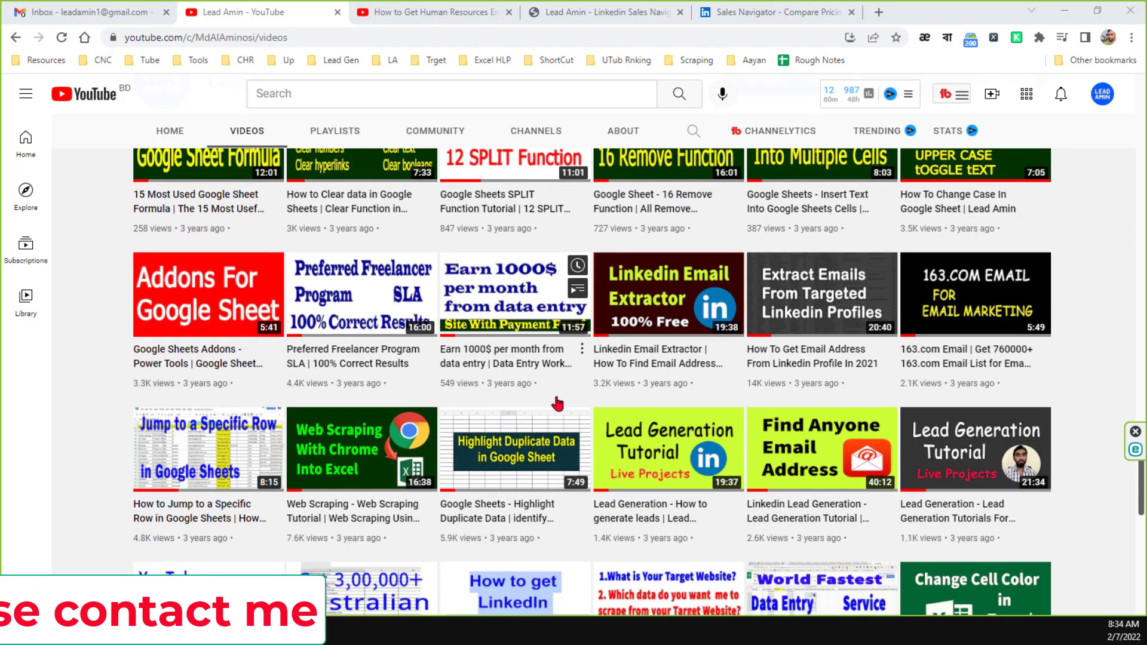
scroll(down, 3)
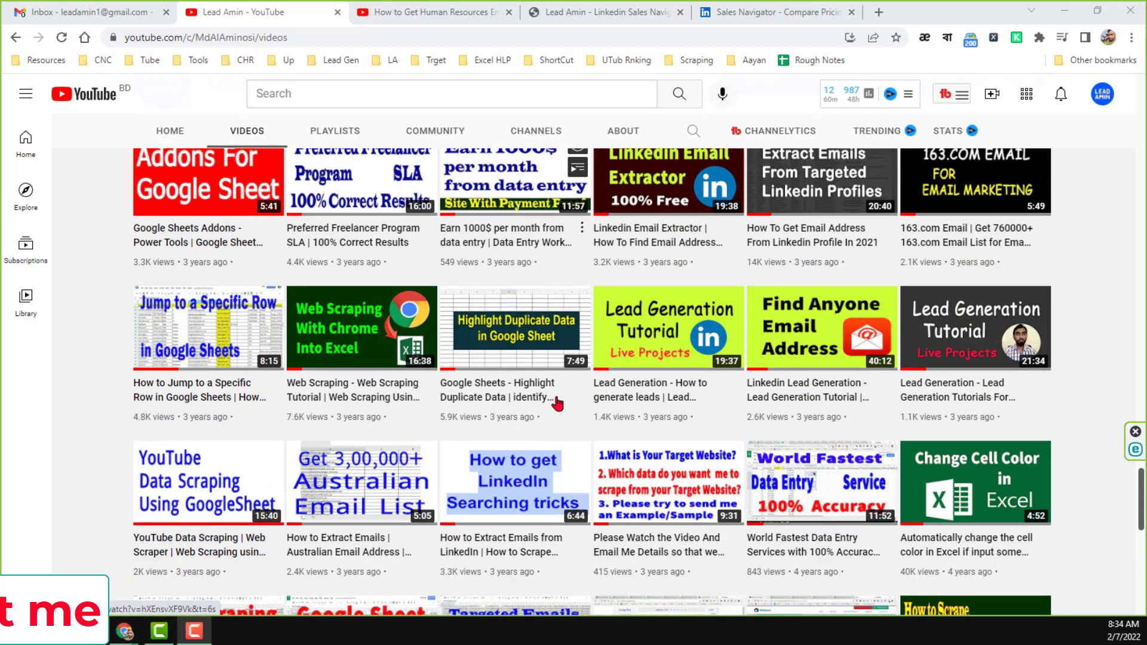
scroll(down, 3)
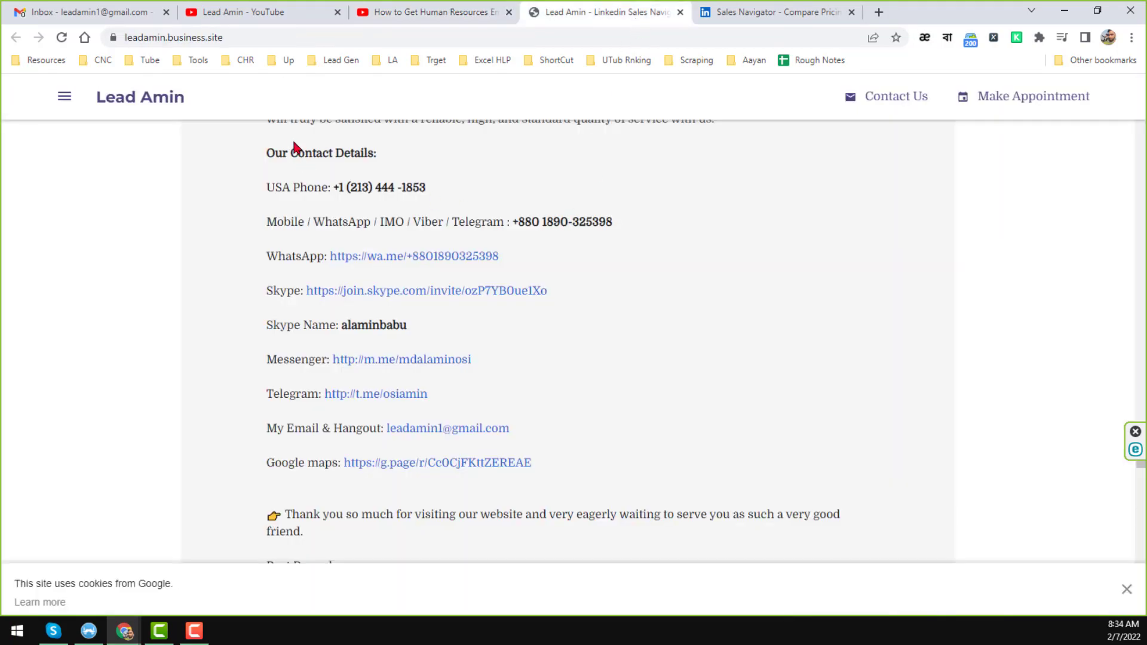
mouse_move(258, 37)
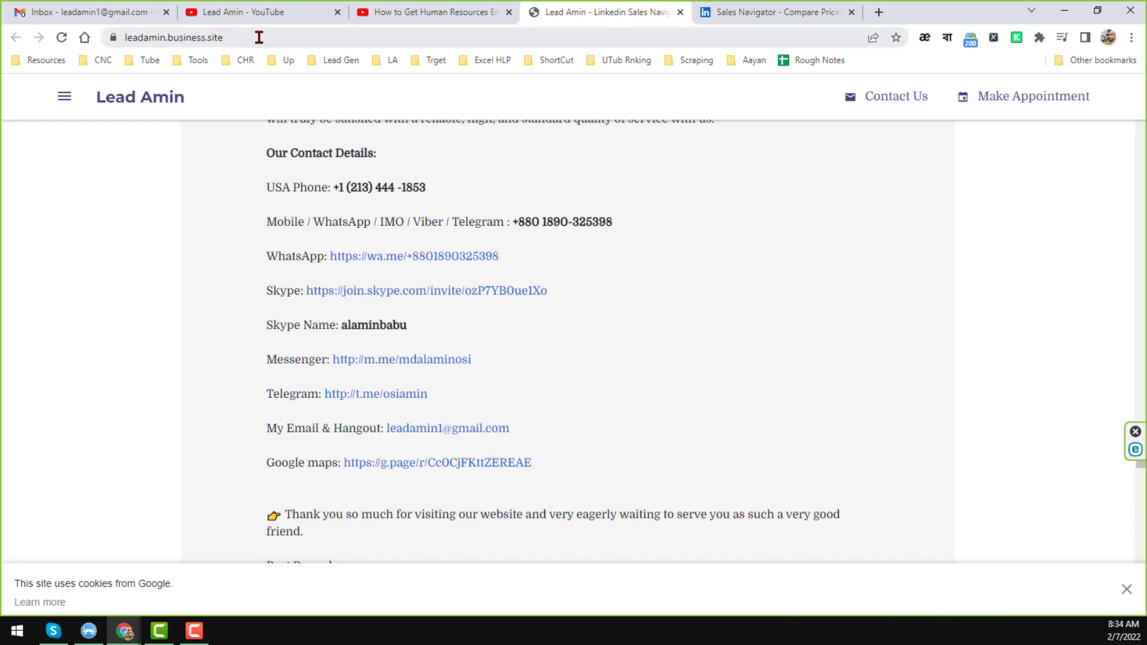
mouse_move(605, 247)
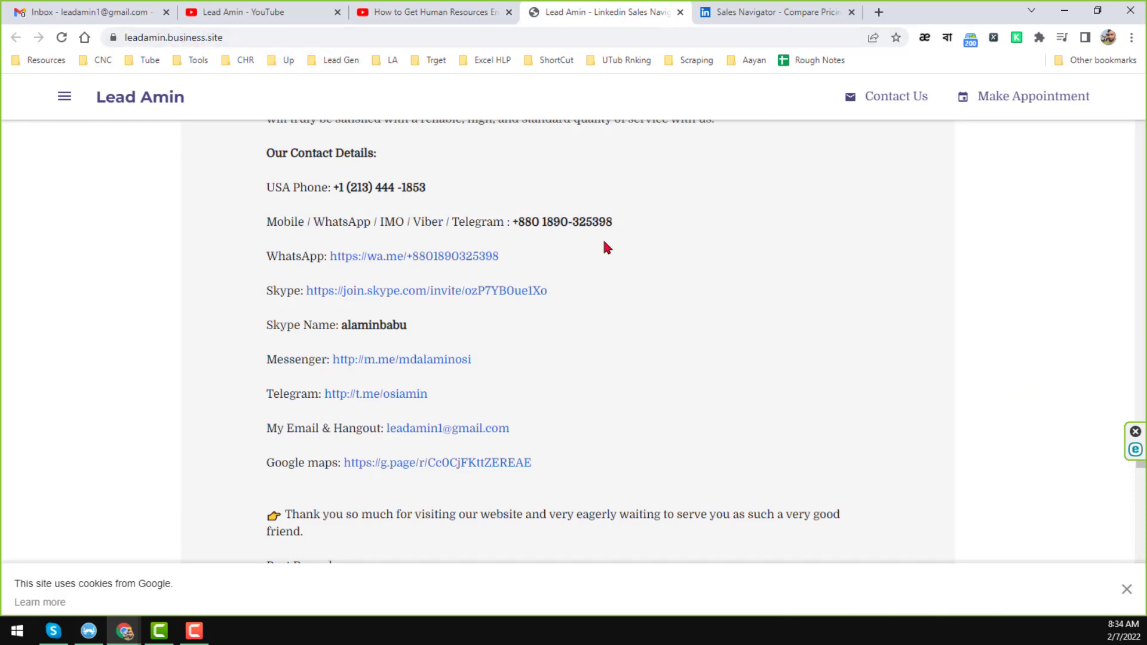
scroll(up, 3)
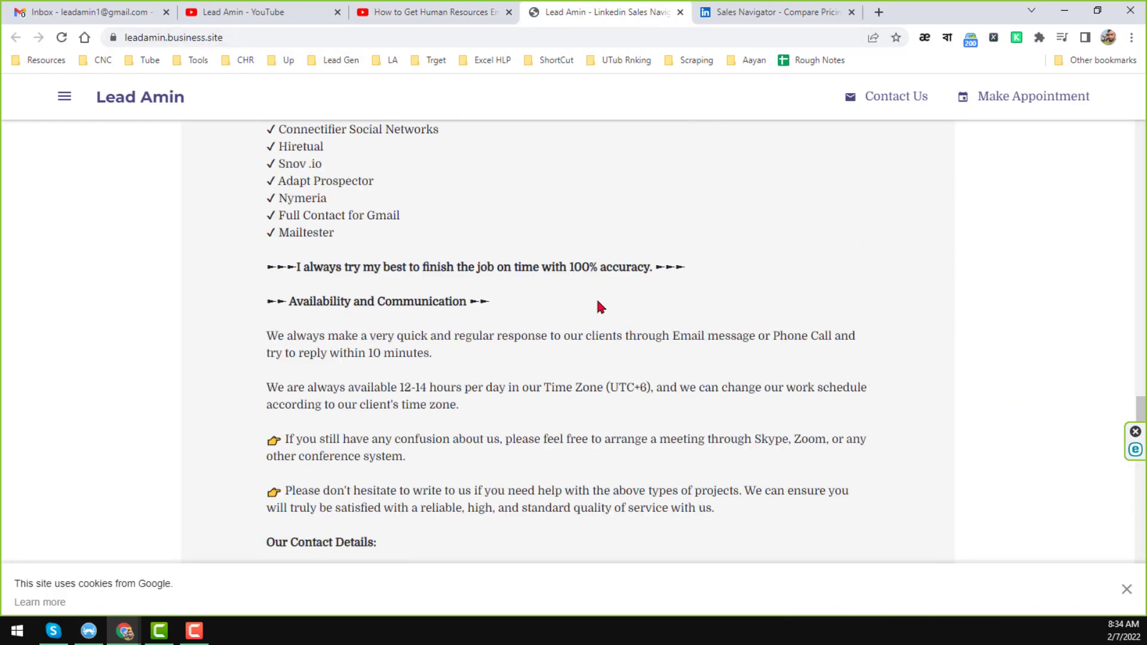
click(261, 12)
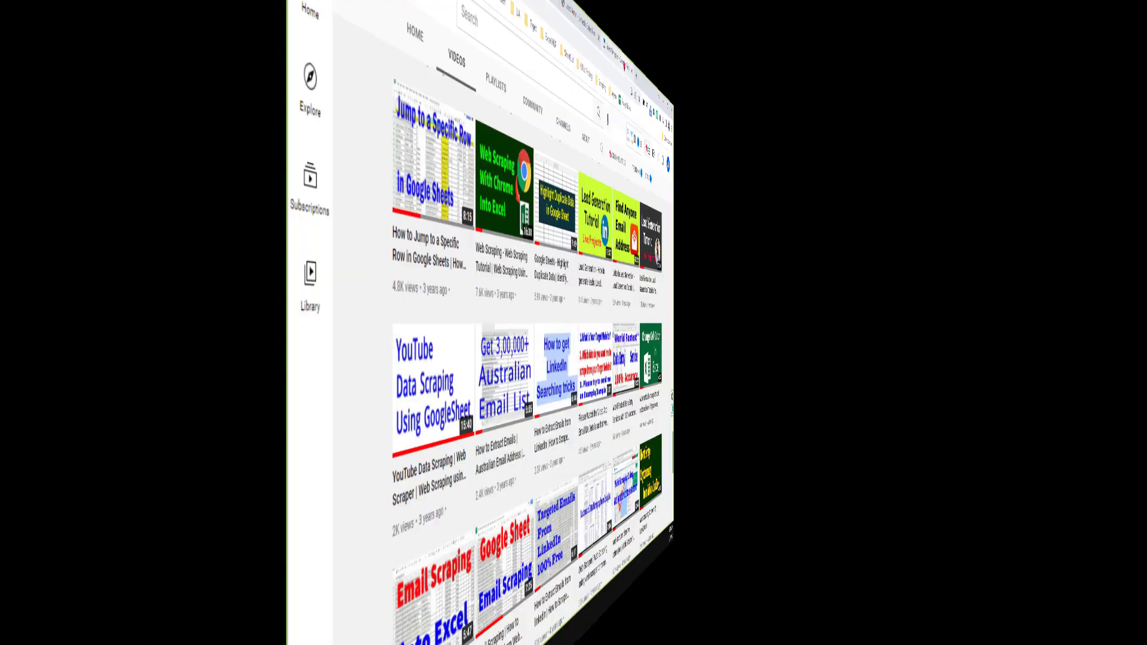
- Show the Sales Navigator Plans & Pricing page with annual Core, Advanced and Advanced Plus tiers
click(768, 12)
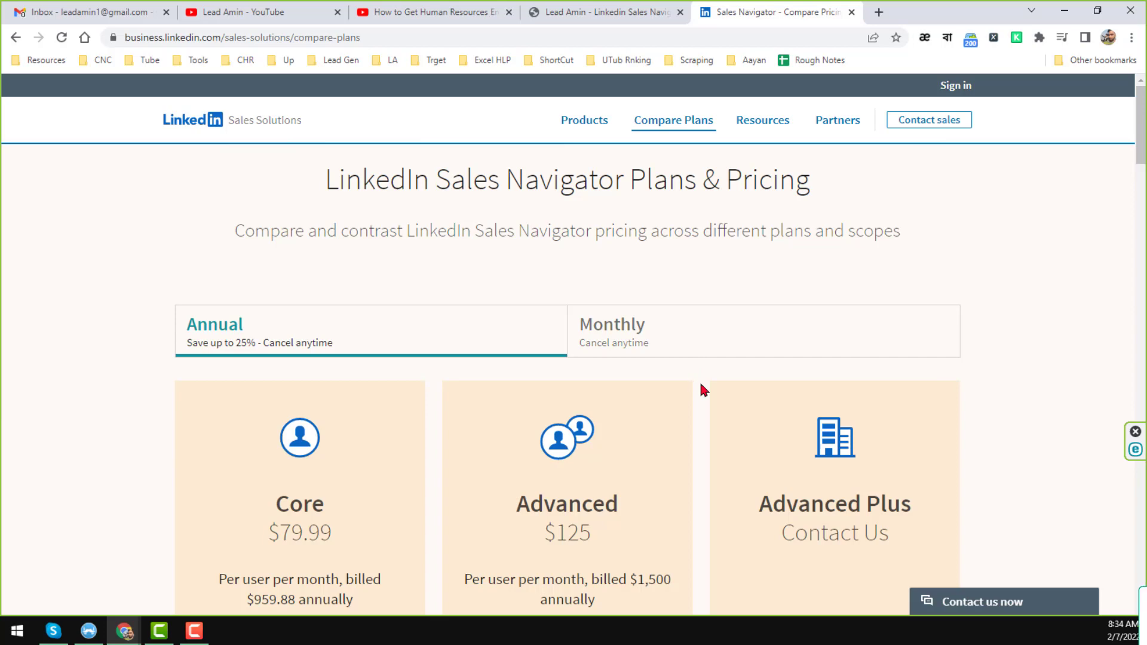
mouse_move(527, 302)
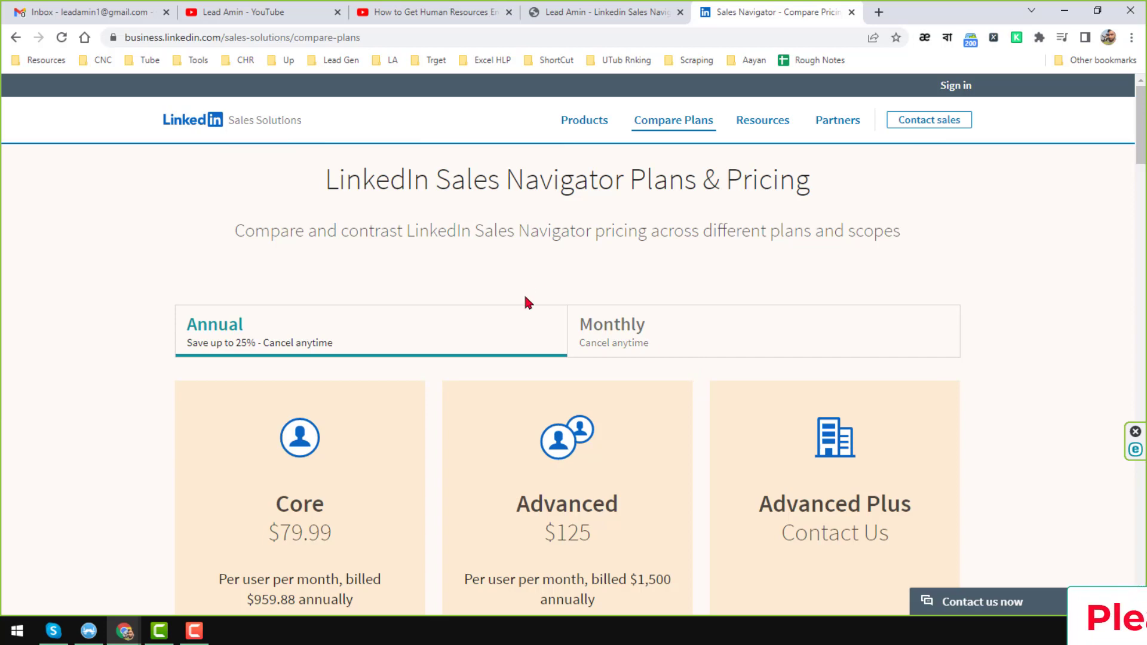
mouse_move(529, 264)
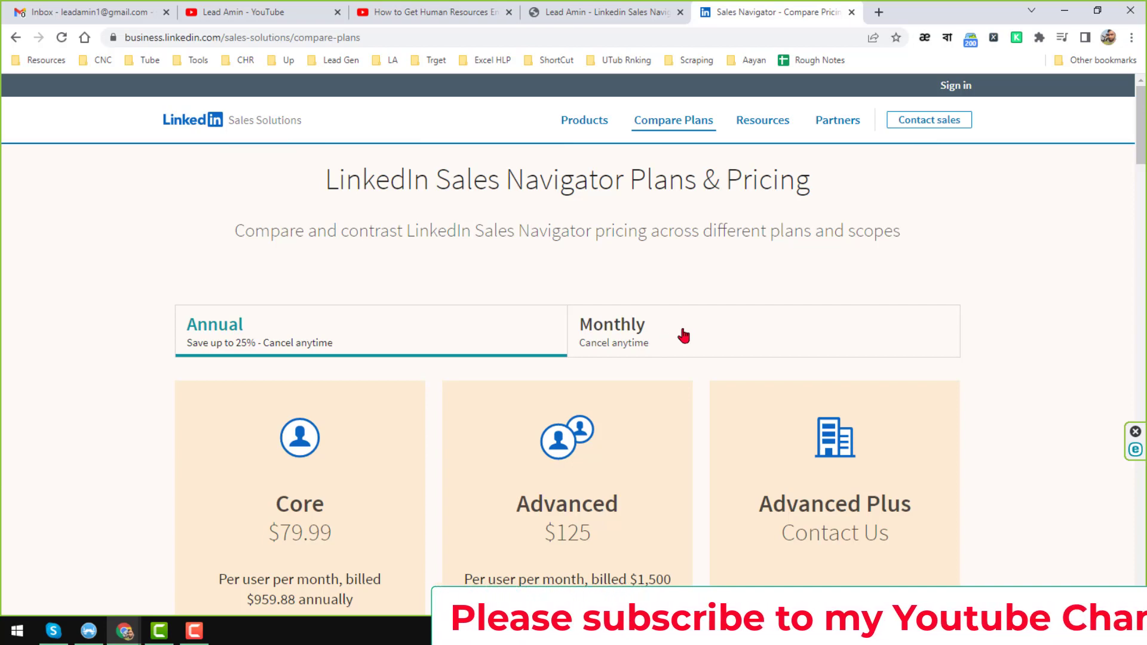
- Switch to Monthly pricing (Core $99.99, Advanced $159.99) and highlight the Core plan name
click(612, 333)
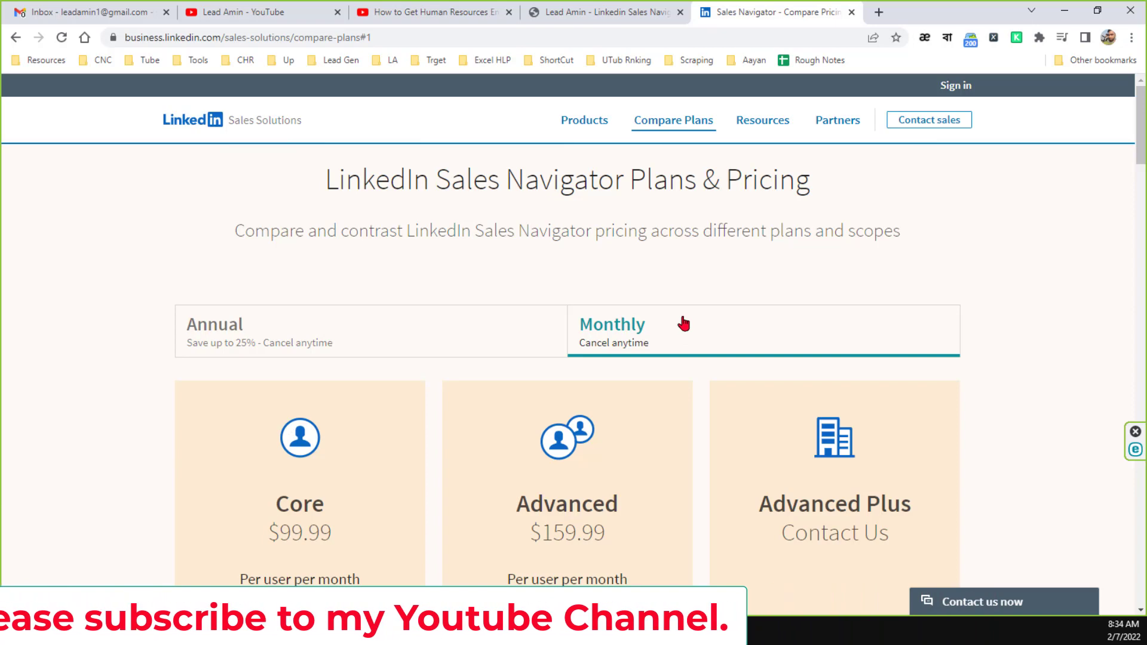
scroll(down, 3)
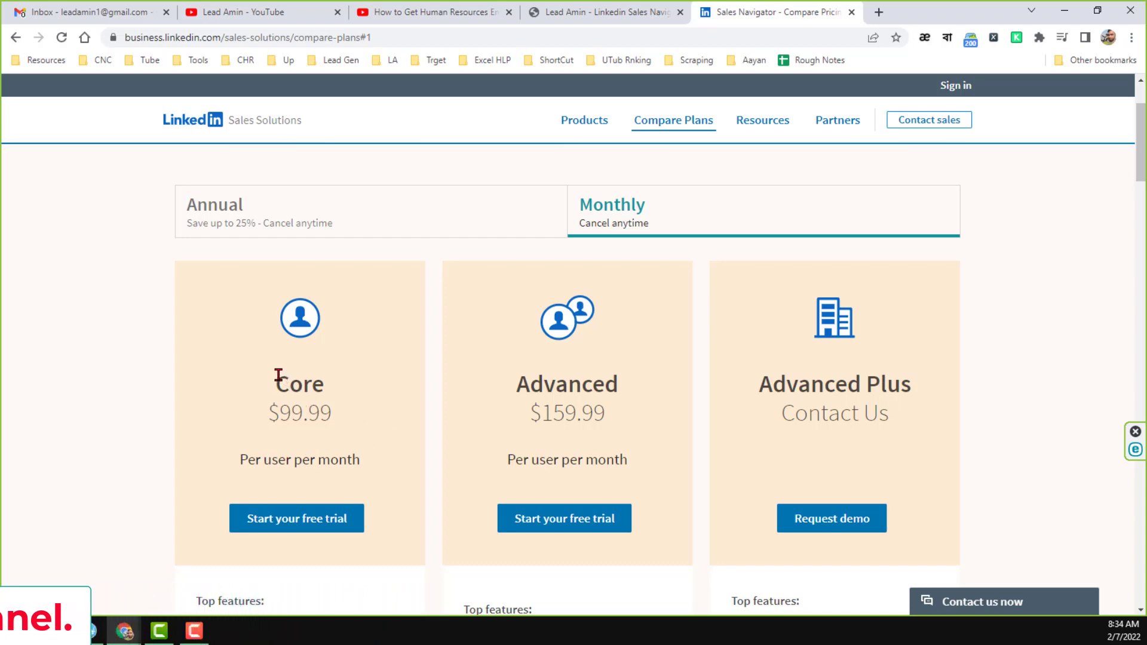
double_click(299, 384)
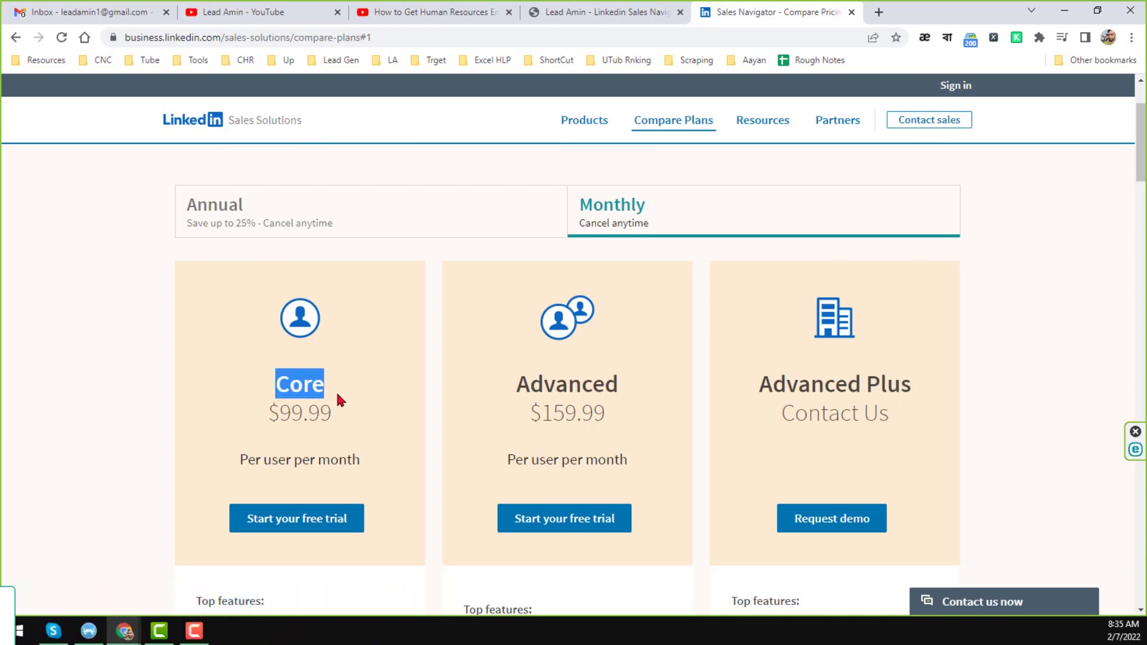
mouse_move(454, 386)
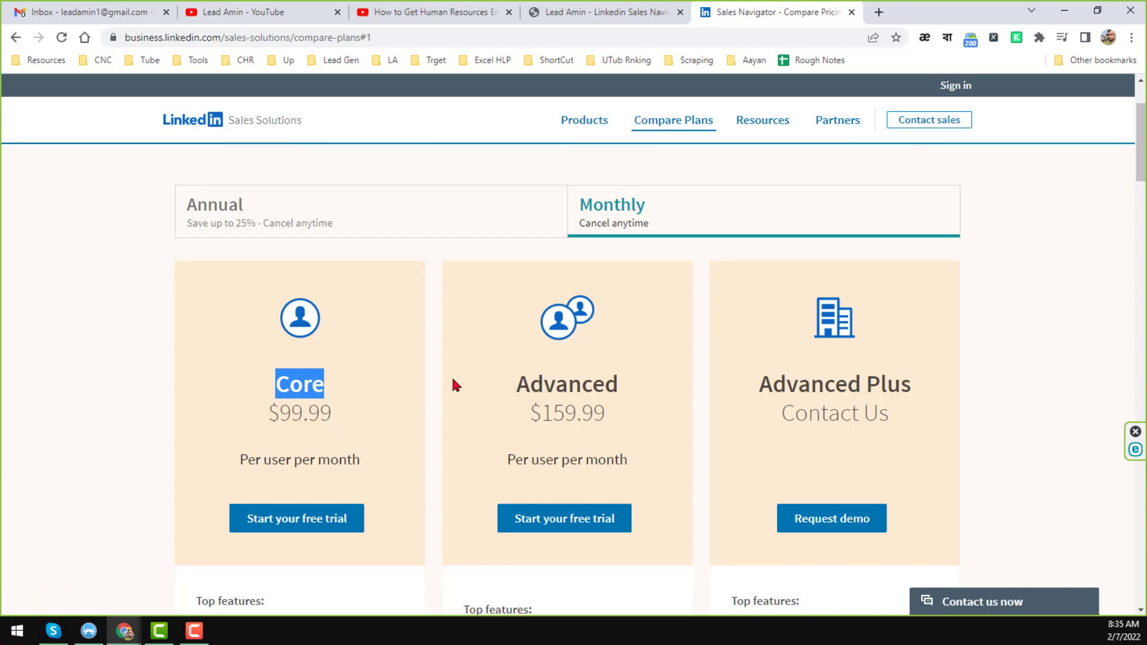
mouse_move(307, 442)
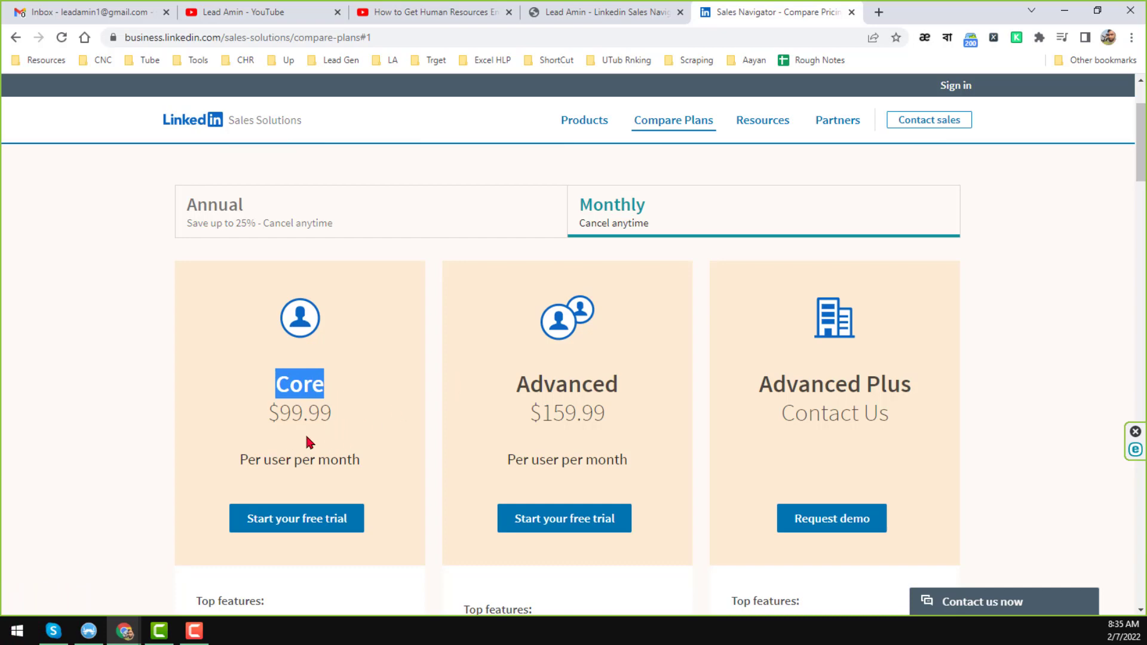
mouse_move(318, 451)
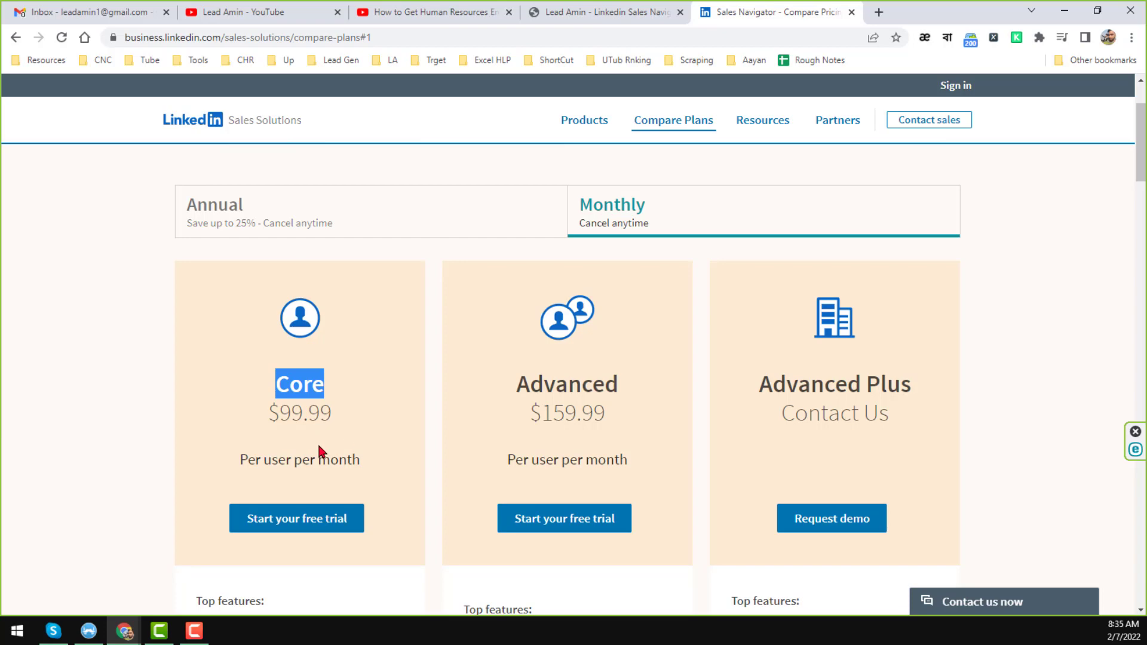
mouse_move(379, 477)
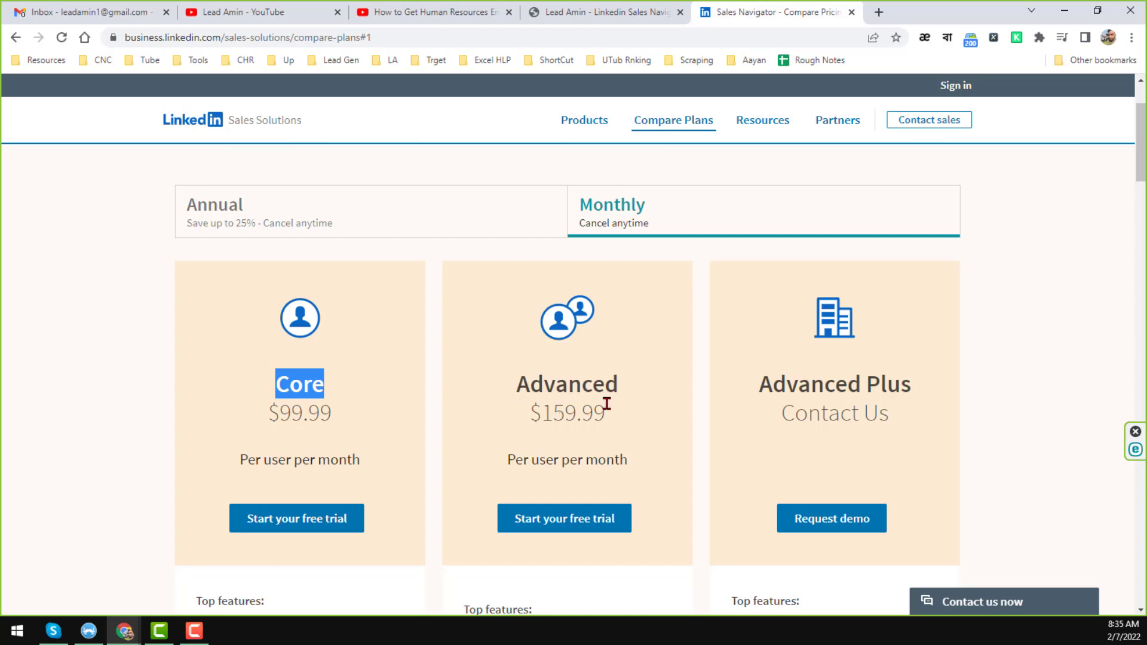
mouse_move(572, 437)
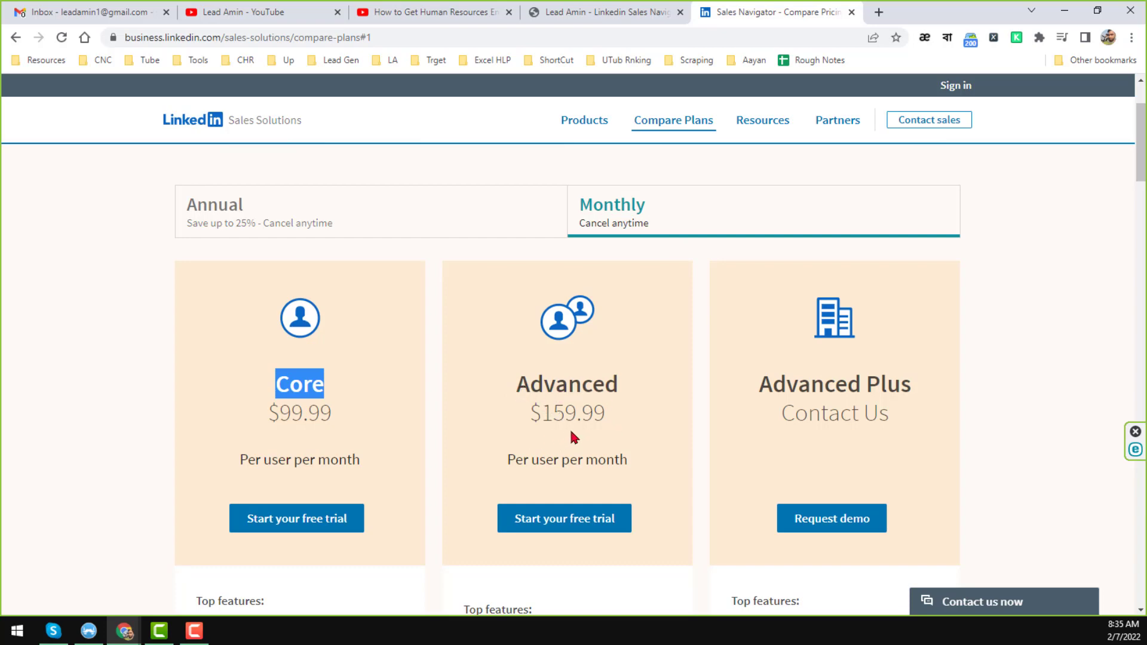
mouse_move(552, 431)
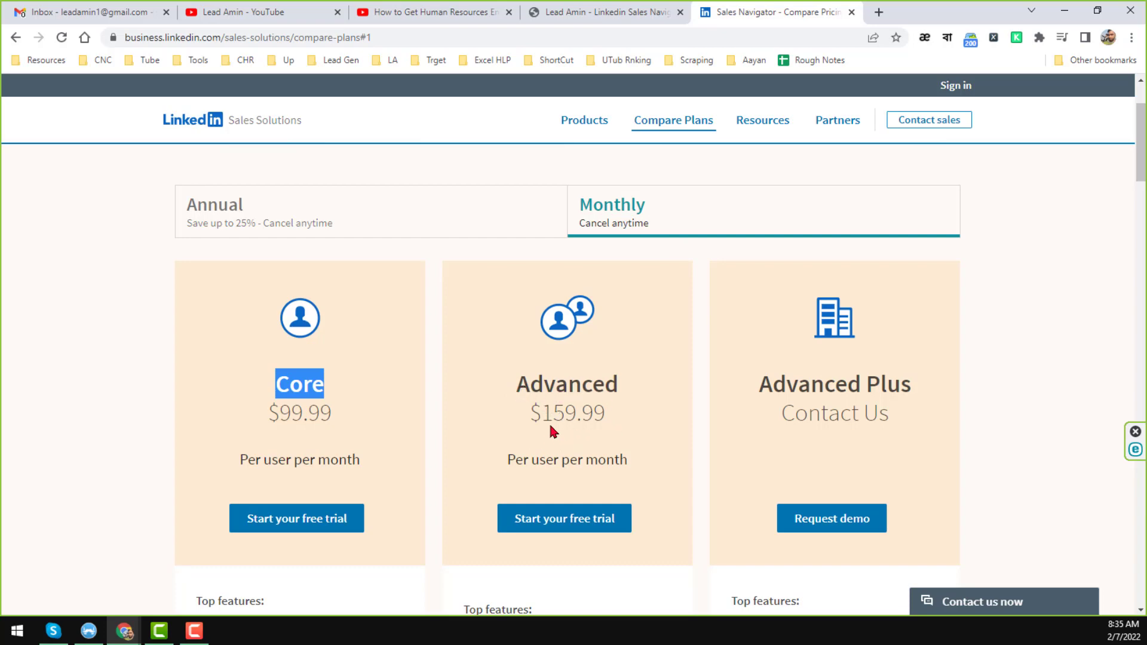
mouse_move(579, 440)
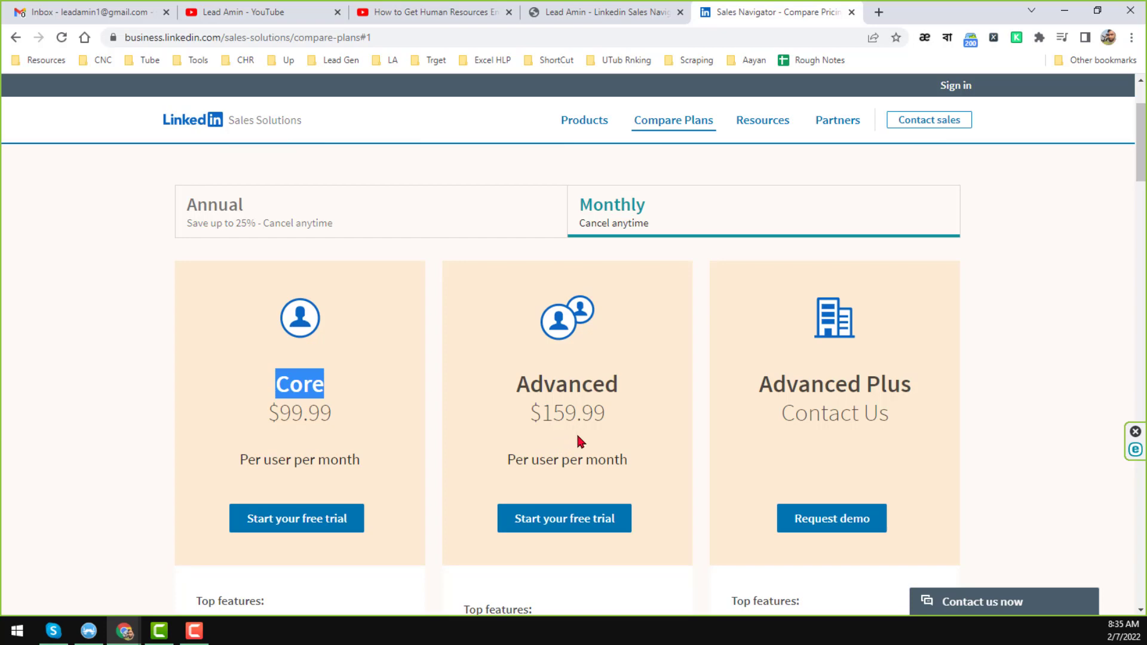
mouse_move(651, 427)
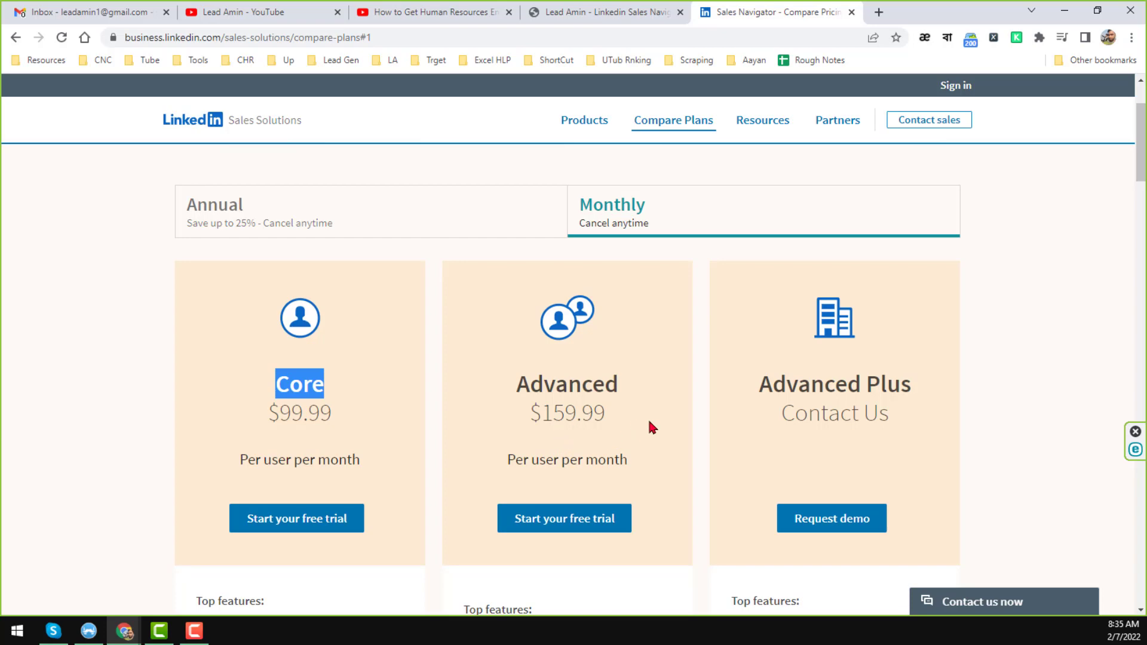
mouse_move(651, 487)
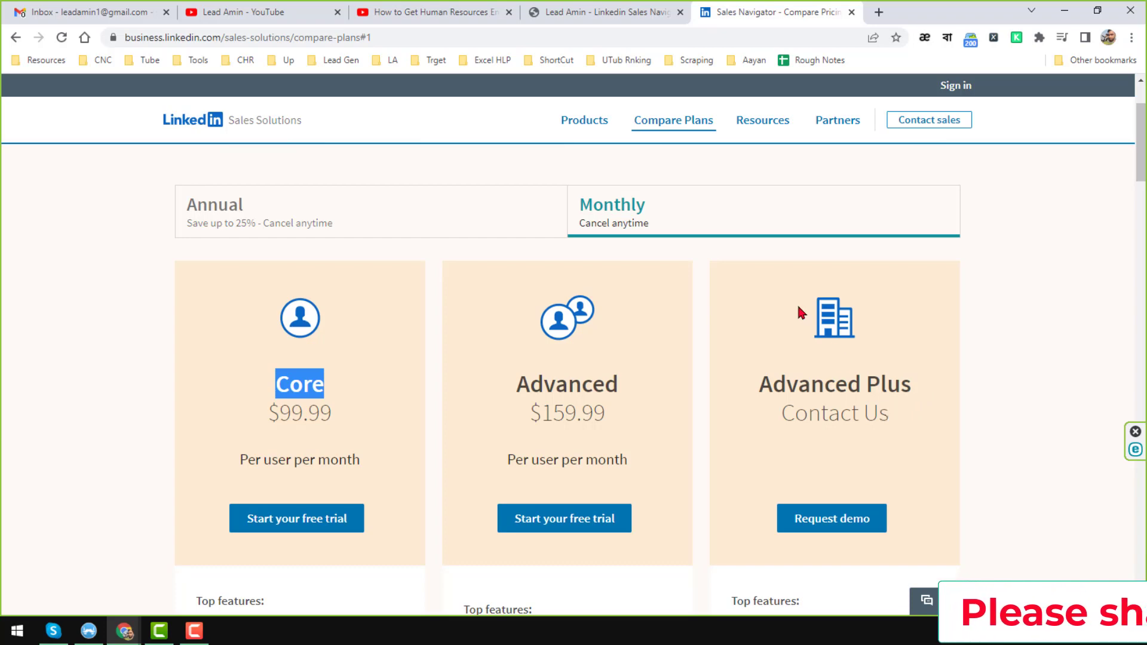
mouse_move(399, 253)
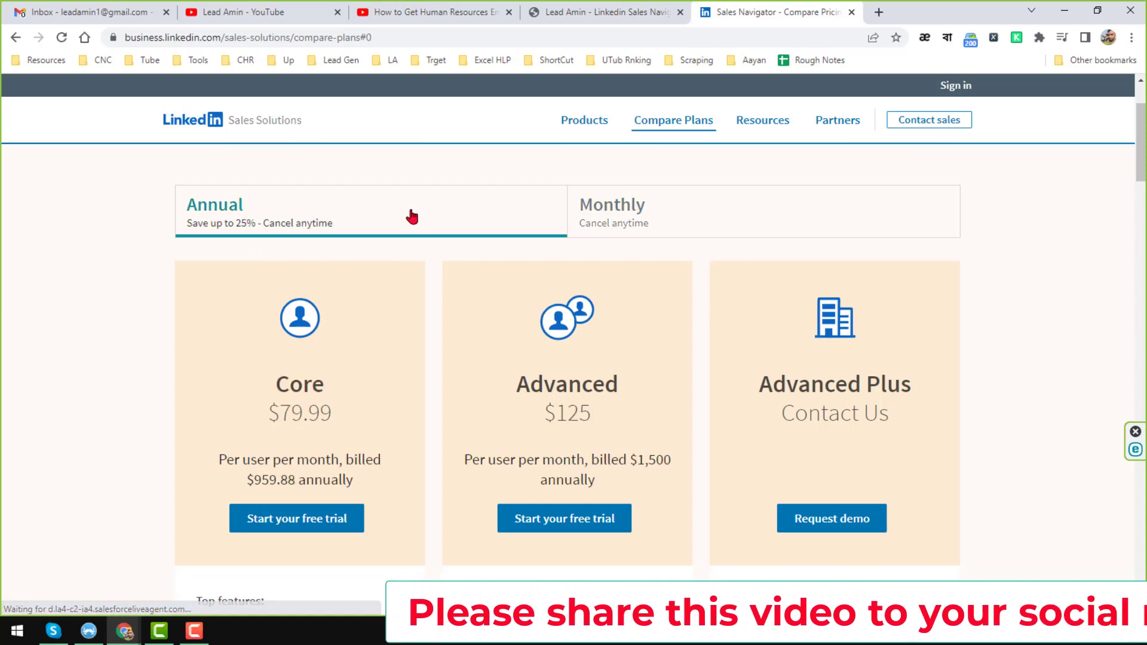
mouse_move(420, 350)
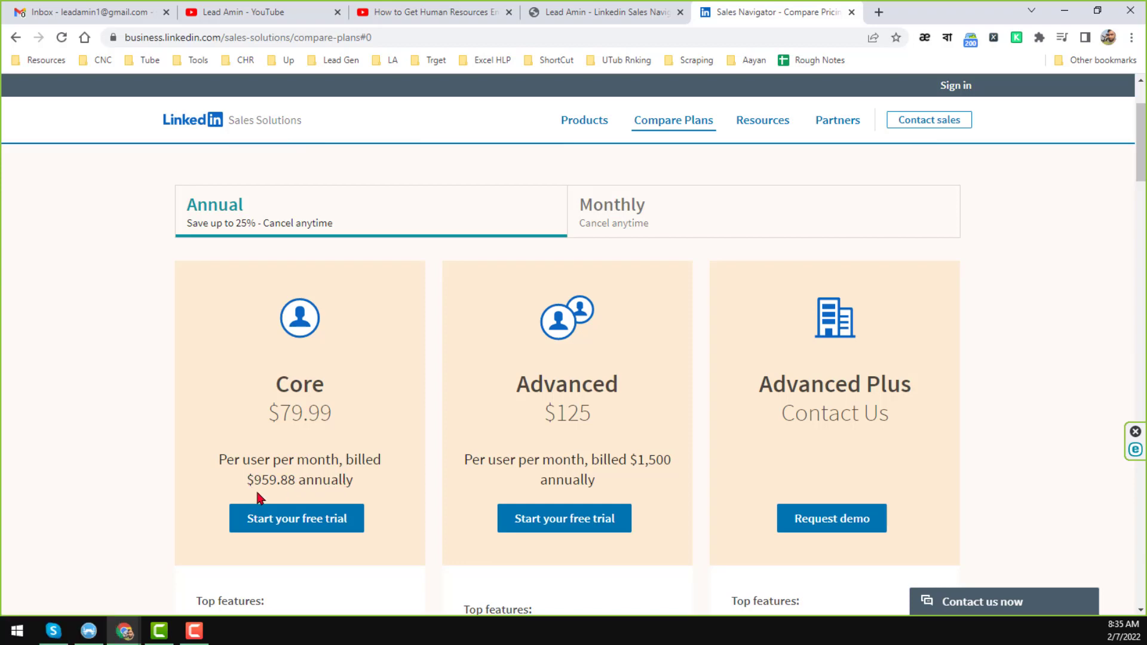
mouse_move(312, 500)
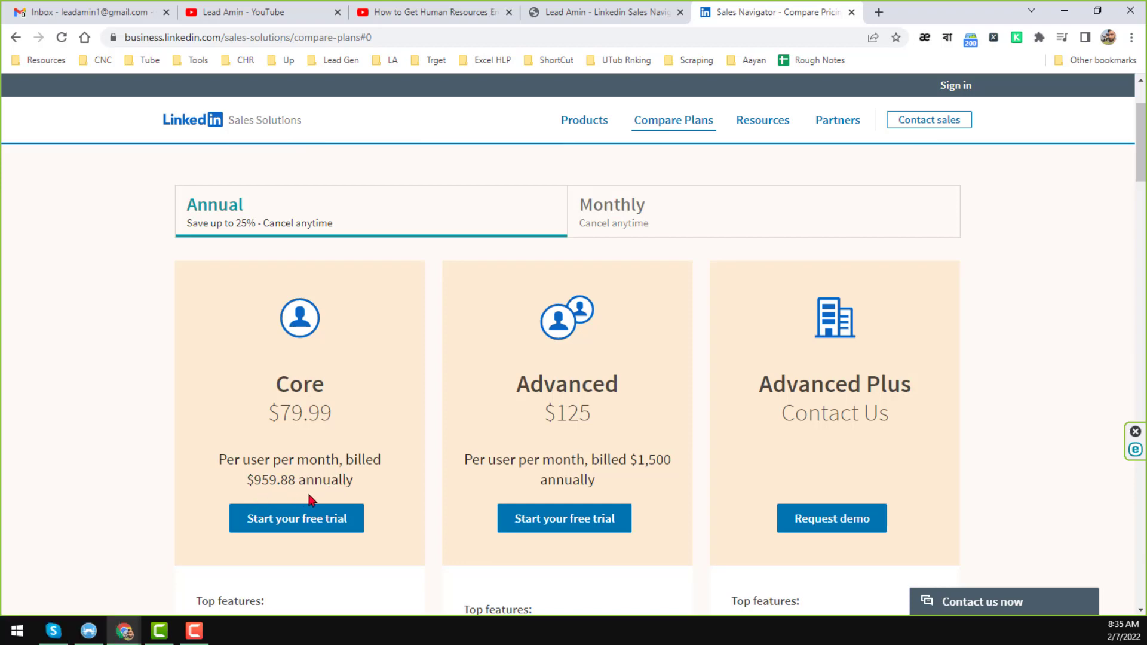
mouse_move(633, 427)
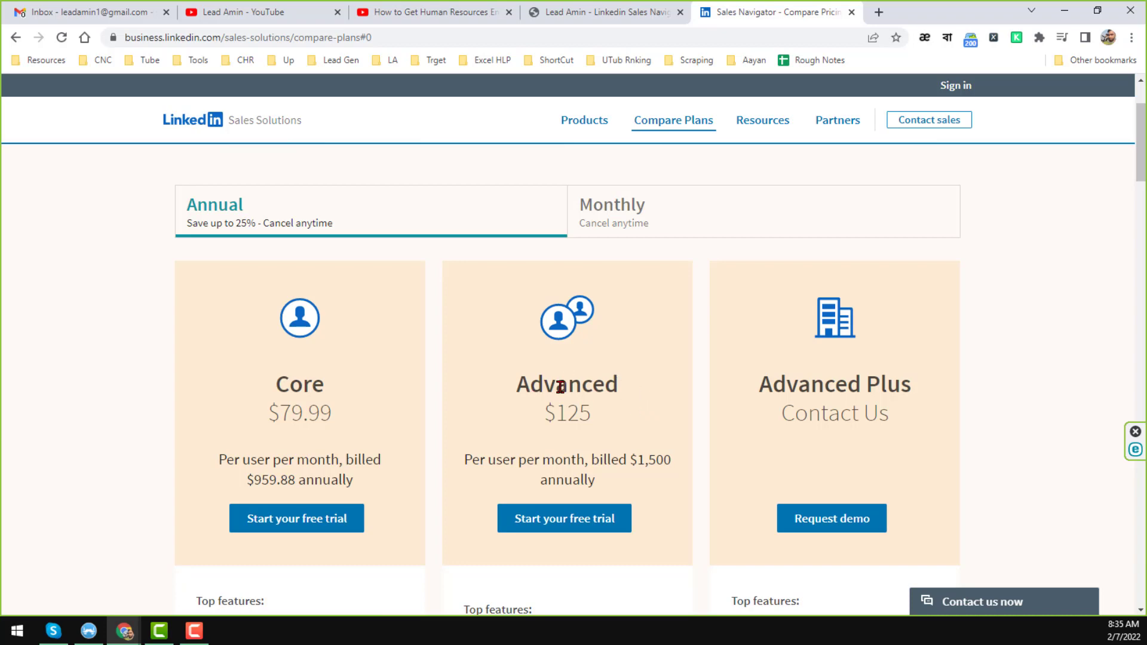
mouse_move(596, 429)
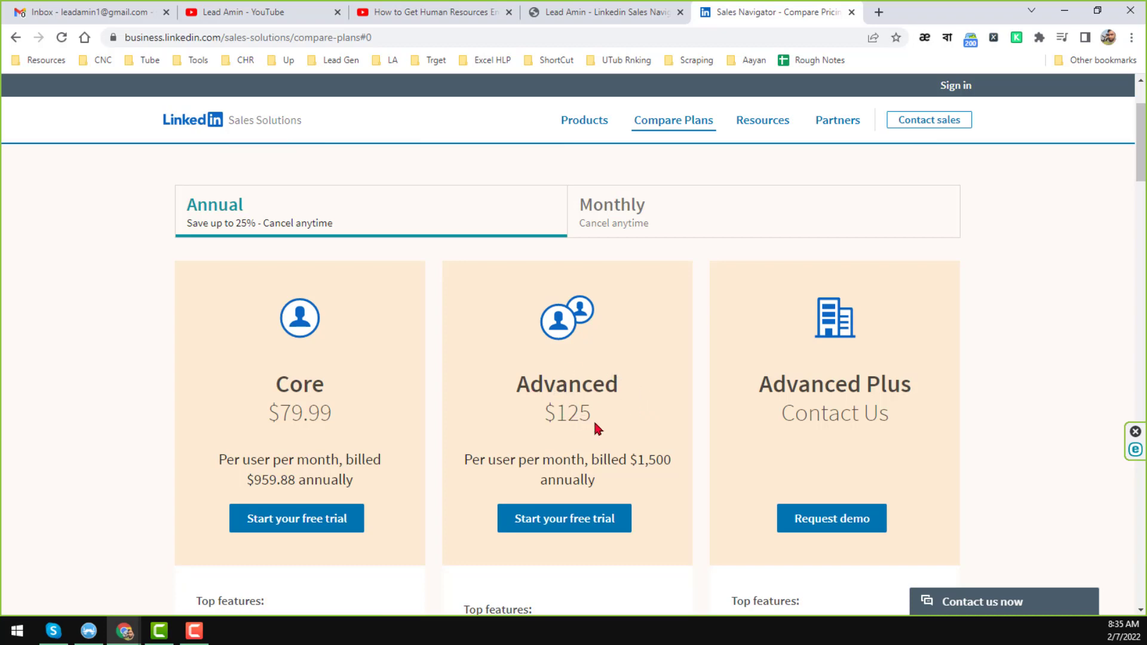
mouse_move(630, 437)
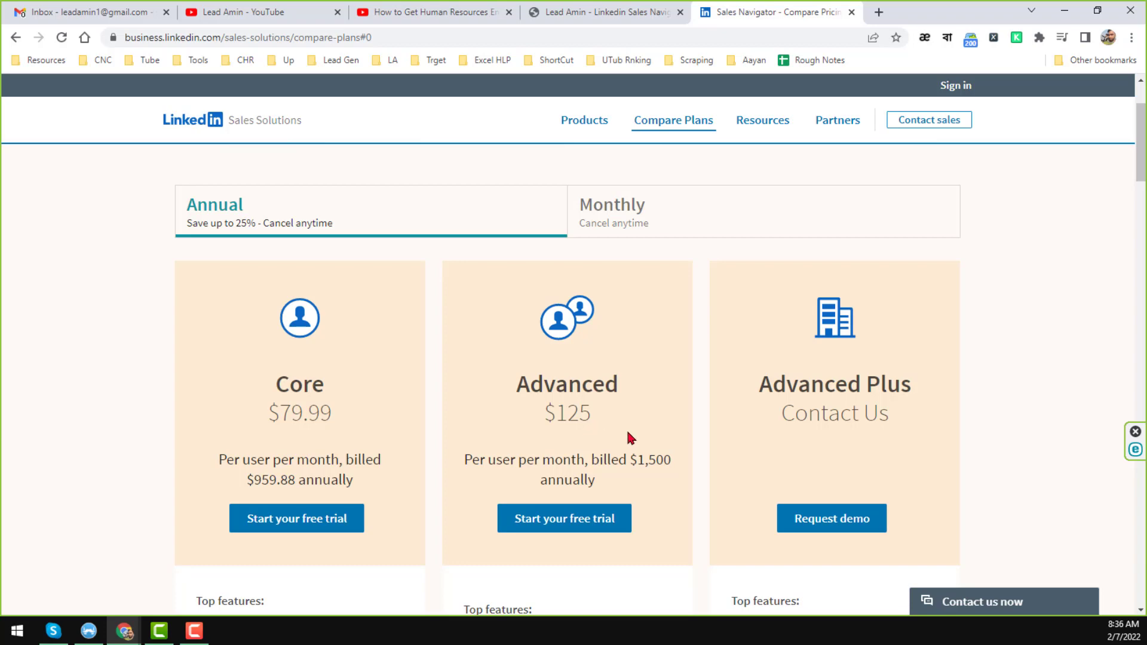
mouse_move(637, 489)
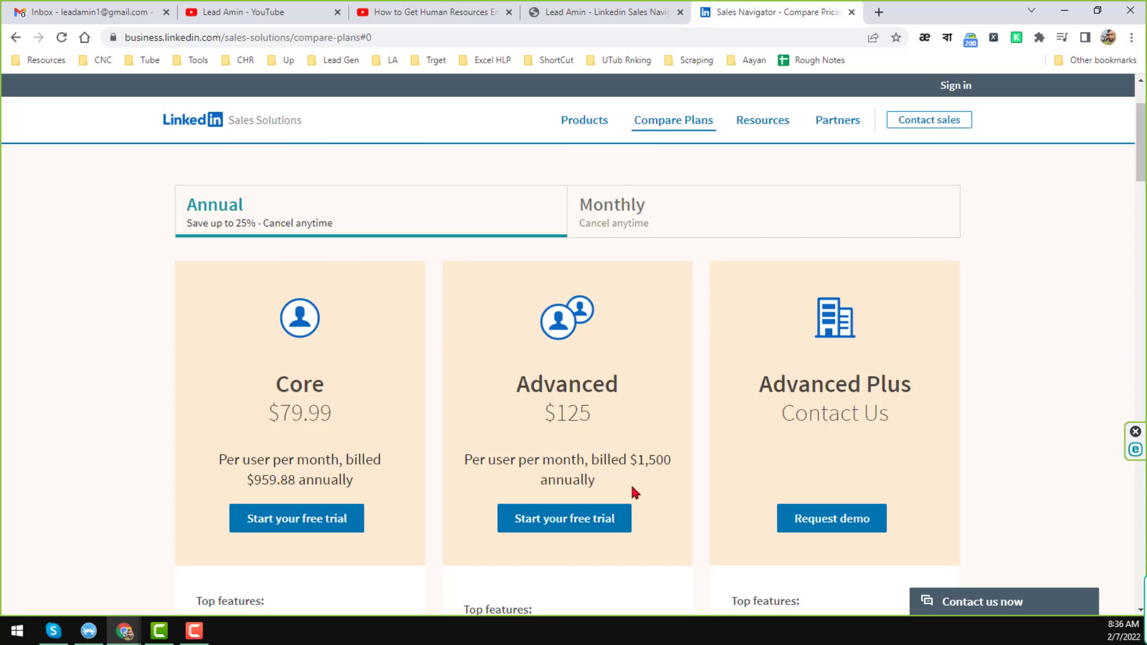
mouse_move(804, 503)
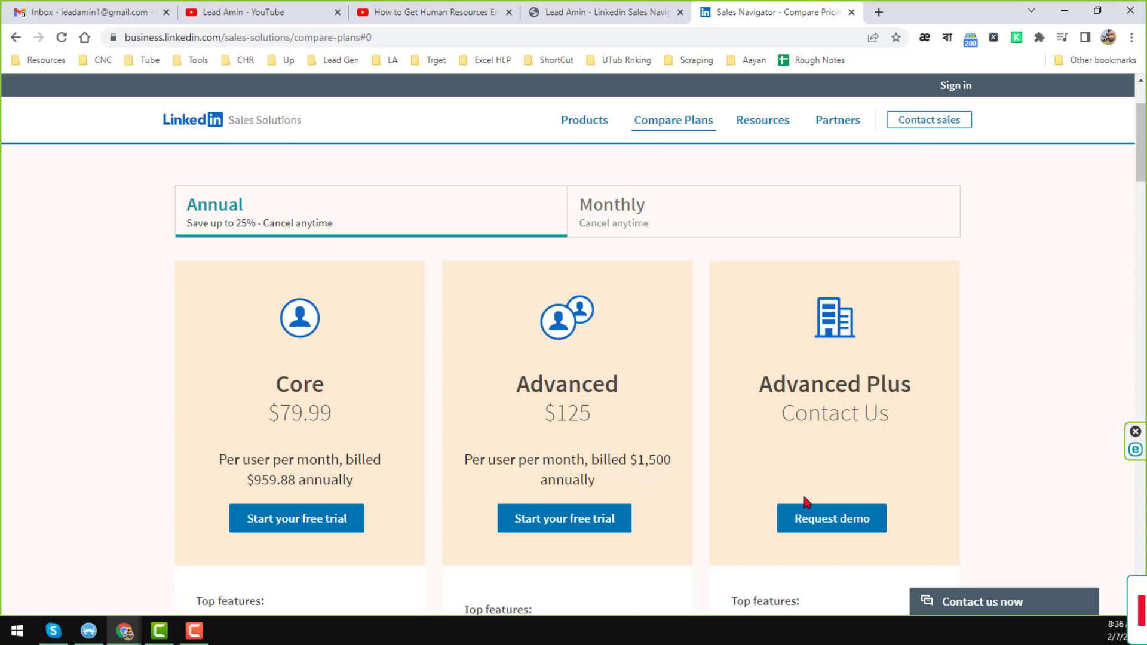
mouse_move(918, 443)
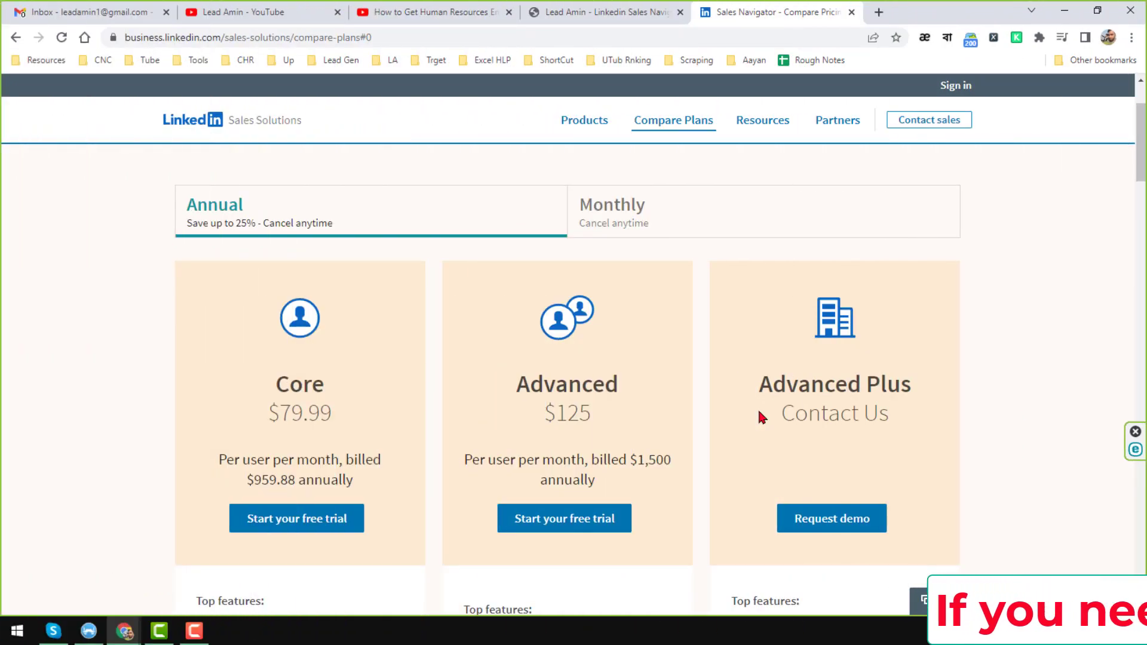
- Glimpse the plan comparison table, then scroll back to the annual pricing header cards
scroll(down, 3)
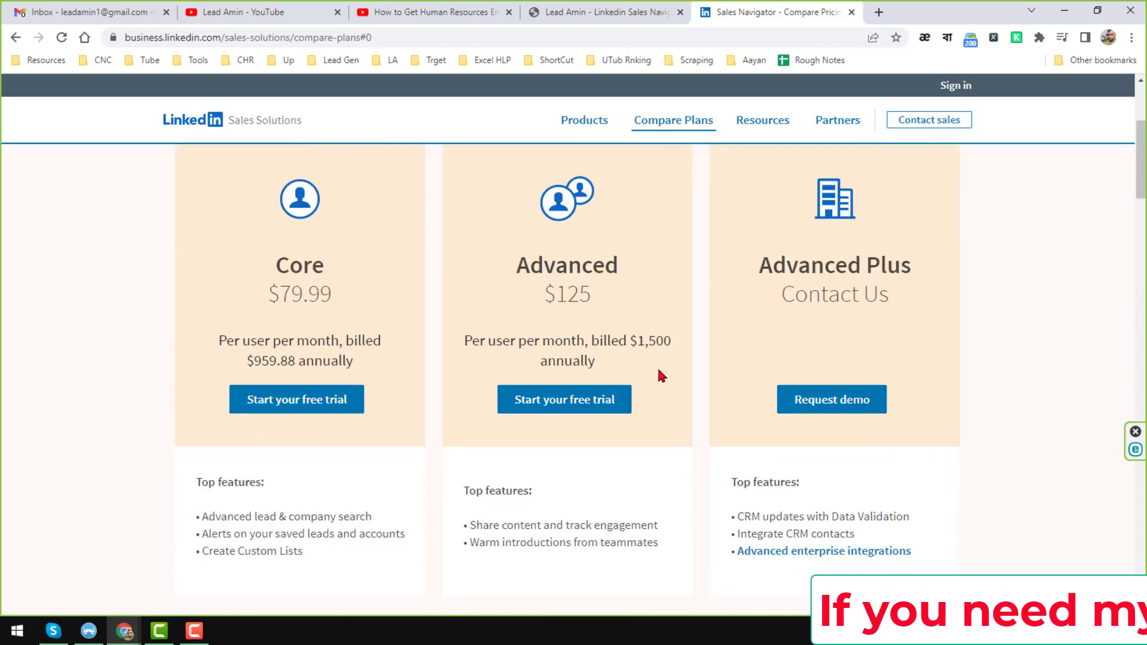
scroll(down, 3)
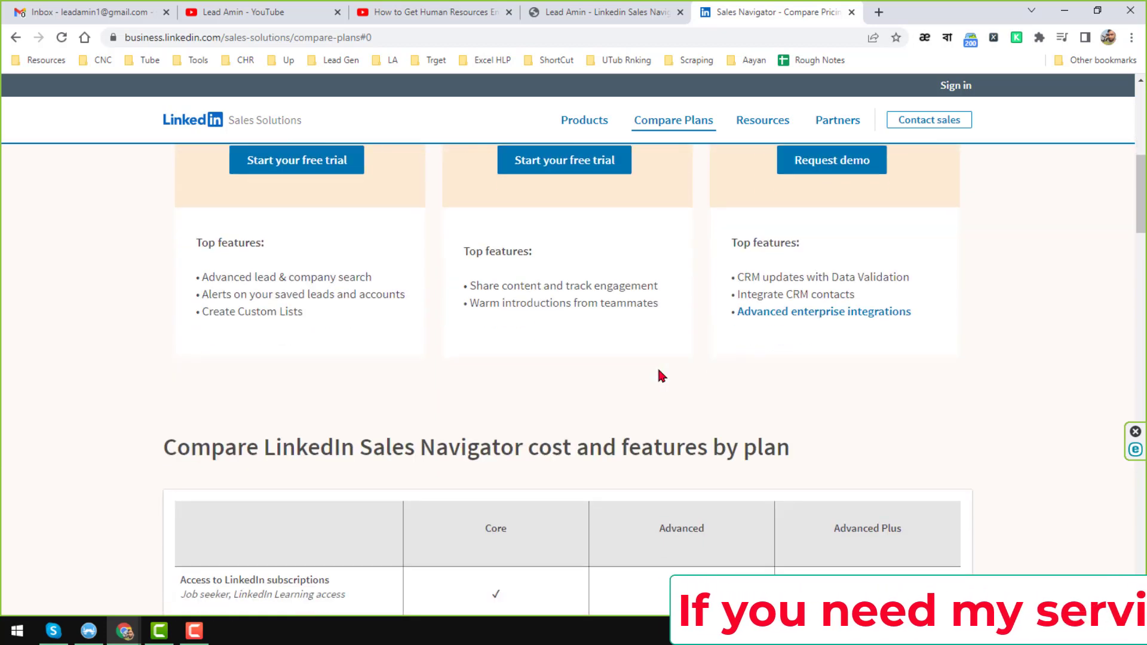
scroll(down, 3)
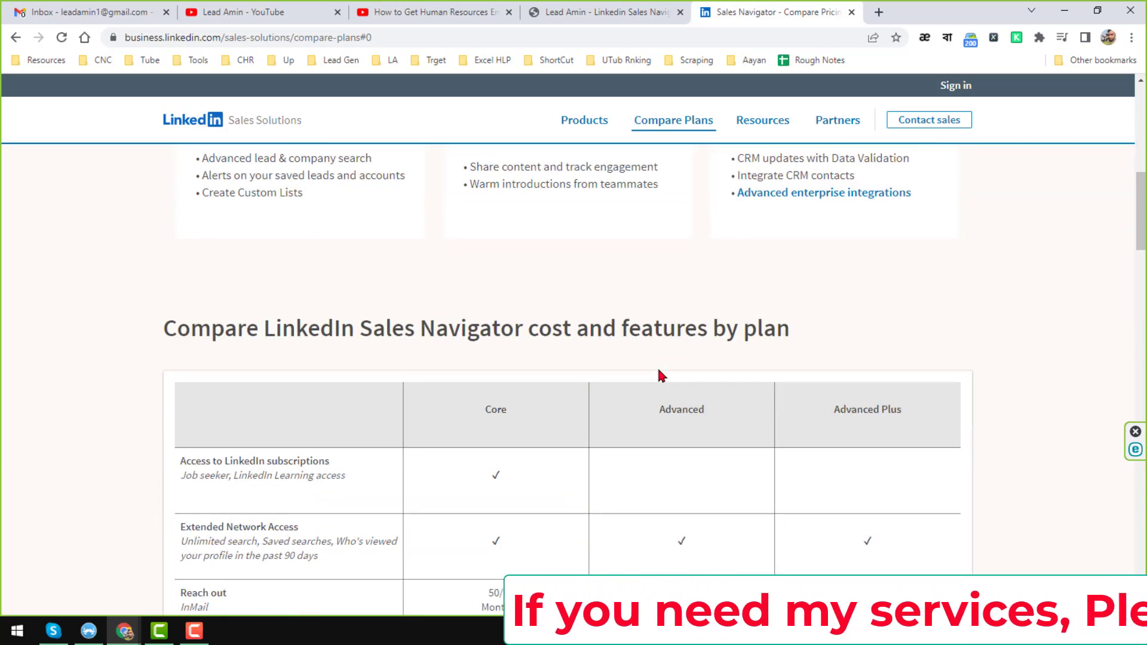
scroll(up, 3)
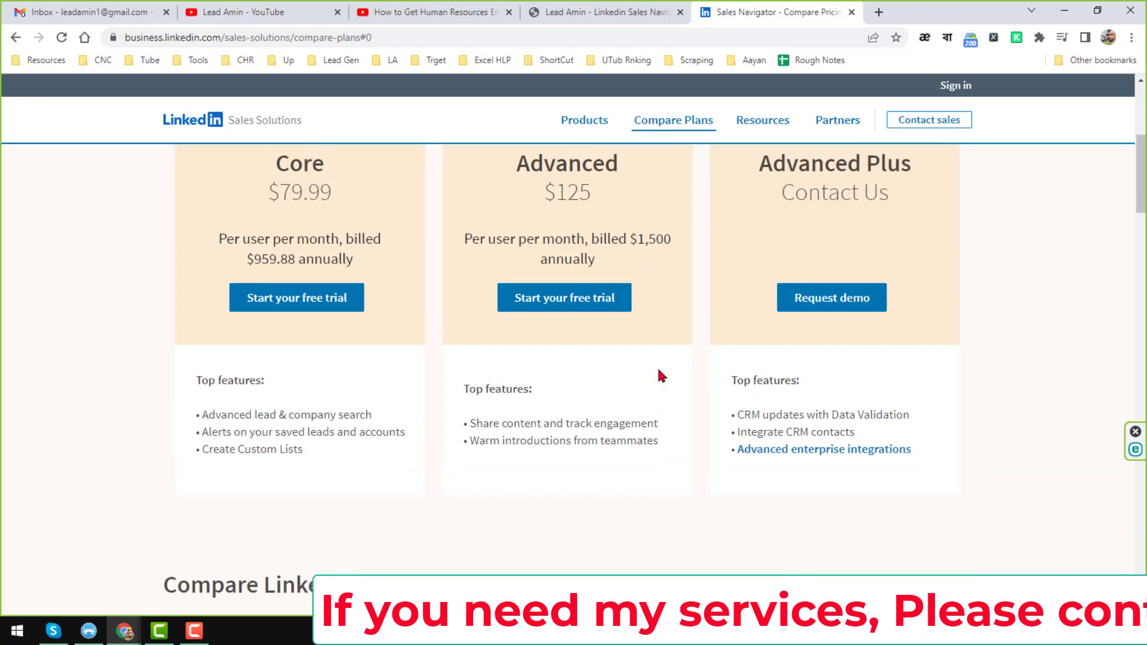
scroll(up, 3)
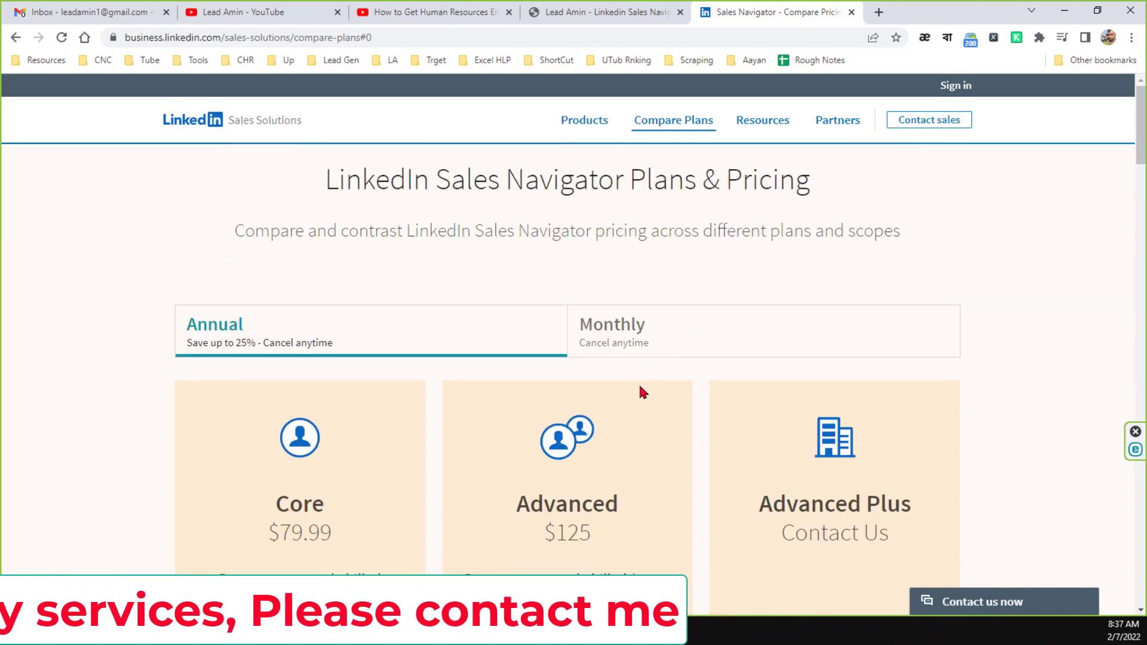
click(259, 12)
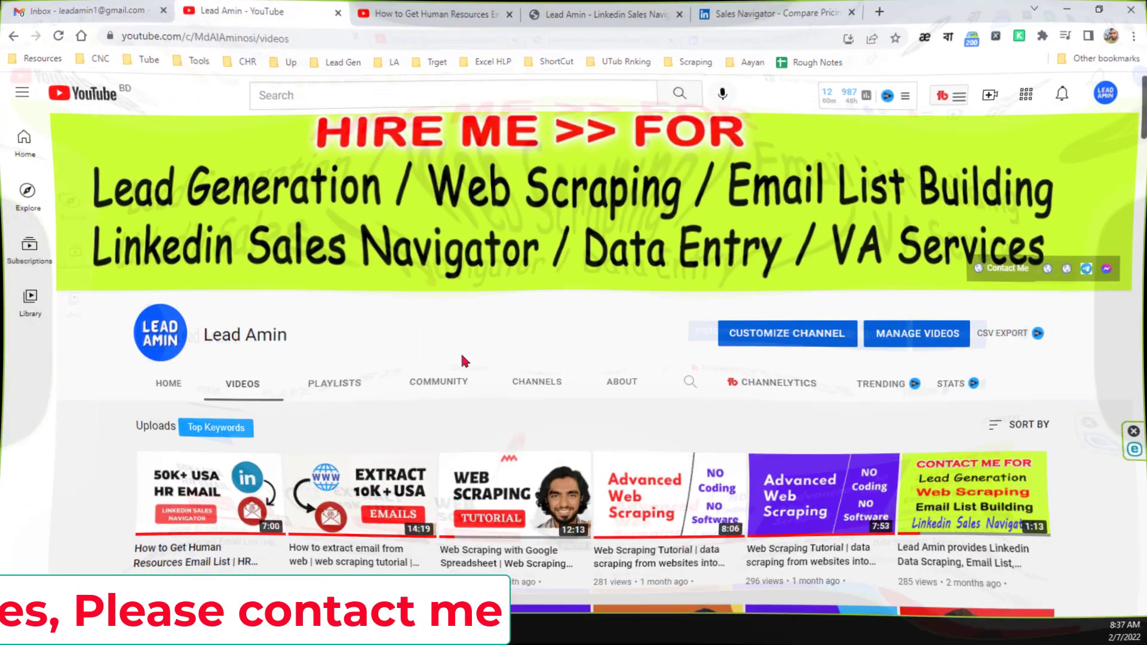
scroll(down, 3)
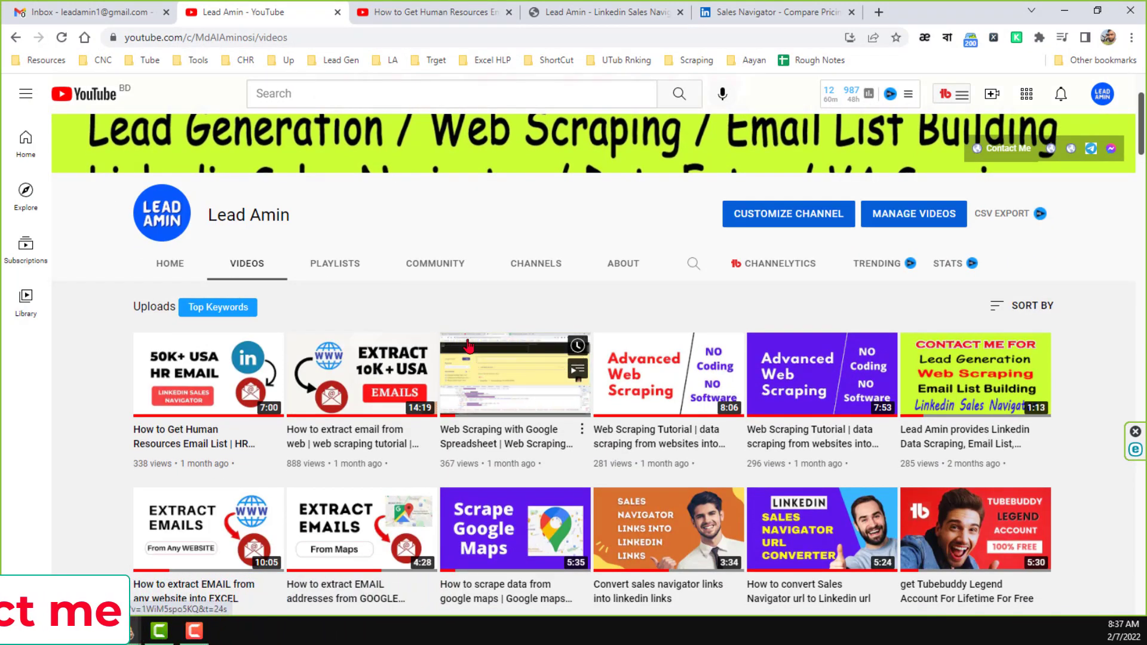
scroll(down, 3)
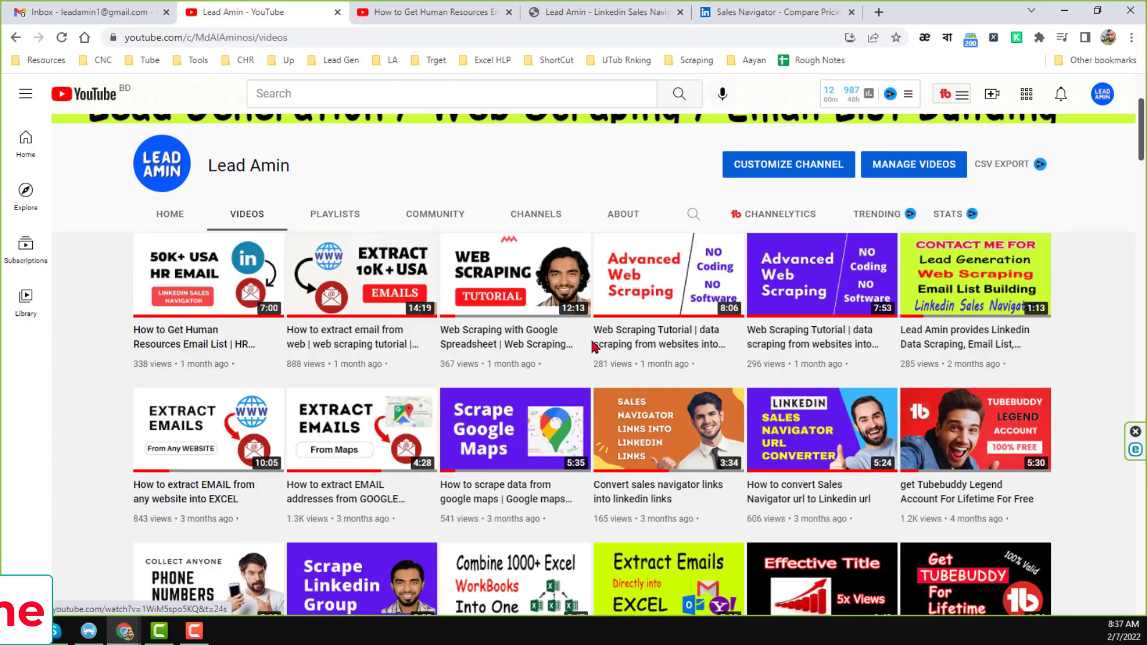
scroll(down, 3)
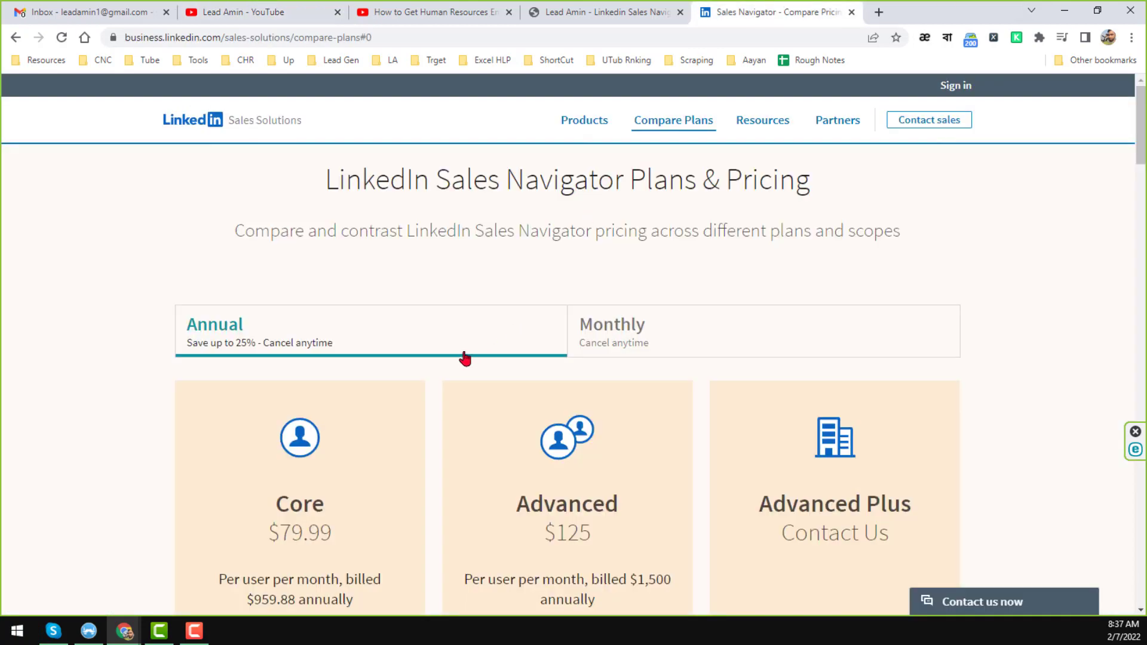
- Scroll past the price cards to the Top features lists for Core, Advanced and Advanced Plus
scroll(down, 3)
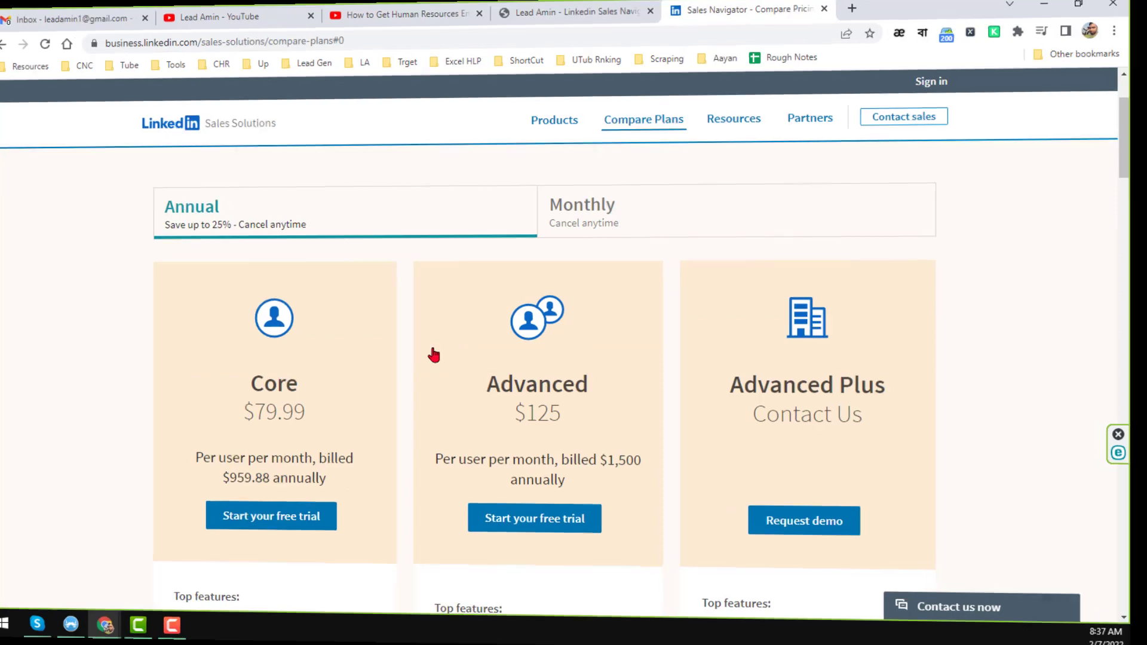
scroll(down, 3)
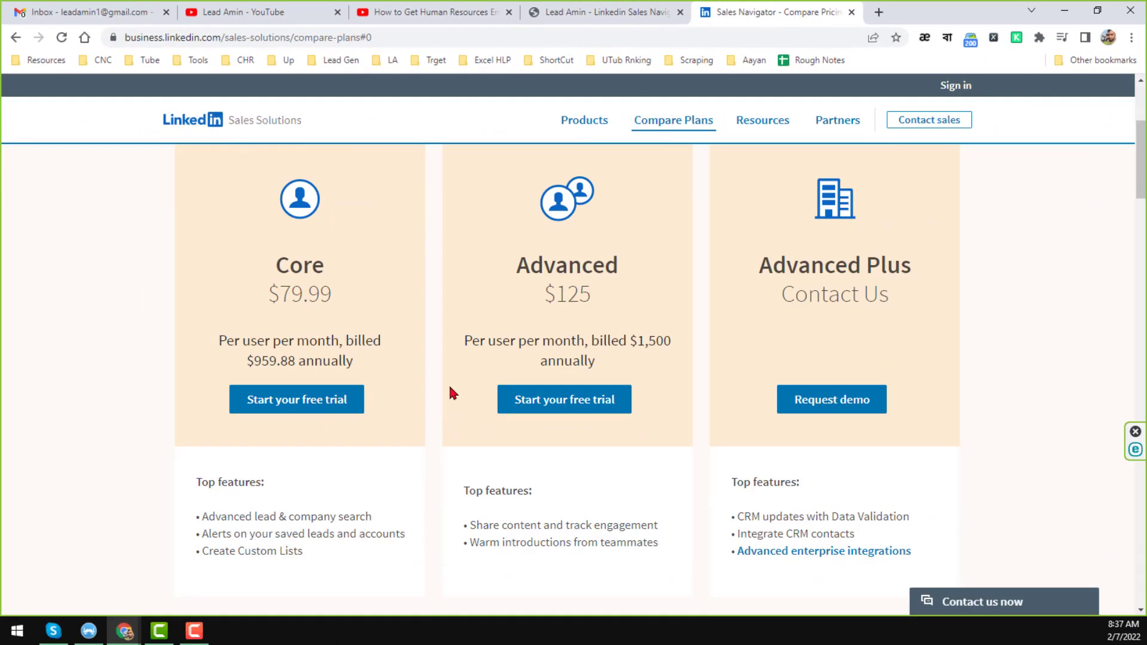
mouse_move(501, 370)
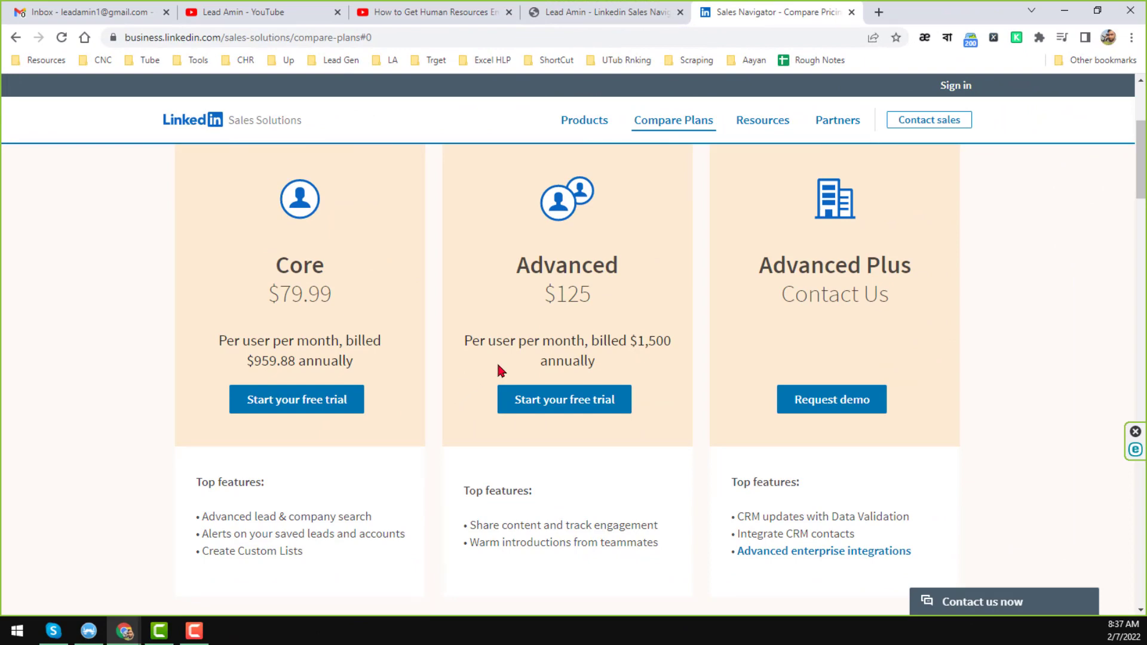
scroll(down, 3)
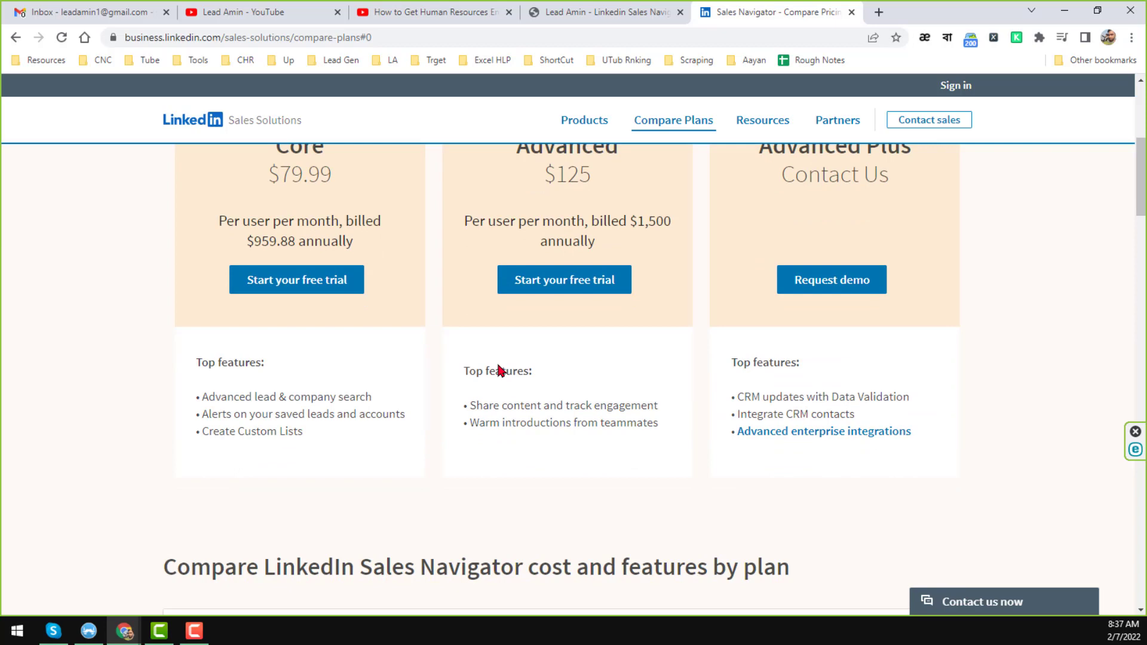
scroll(down, 3)
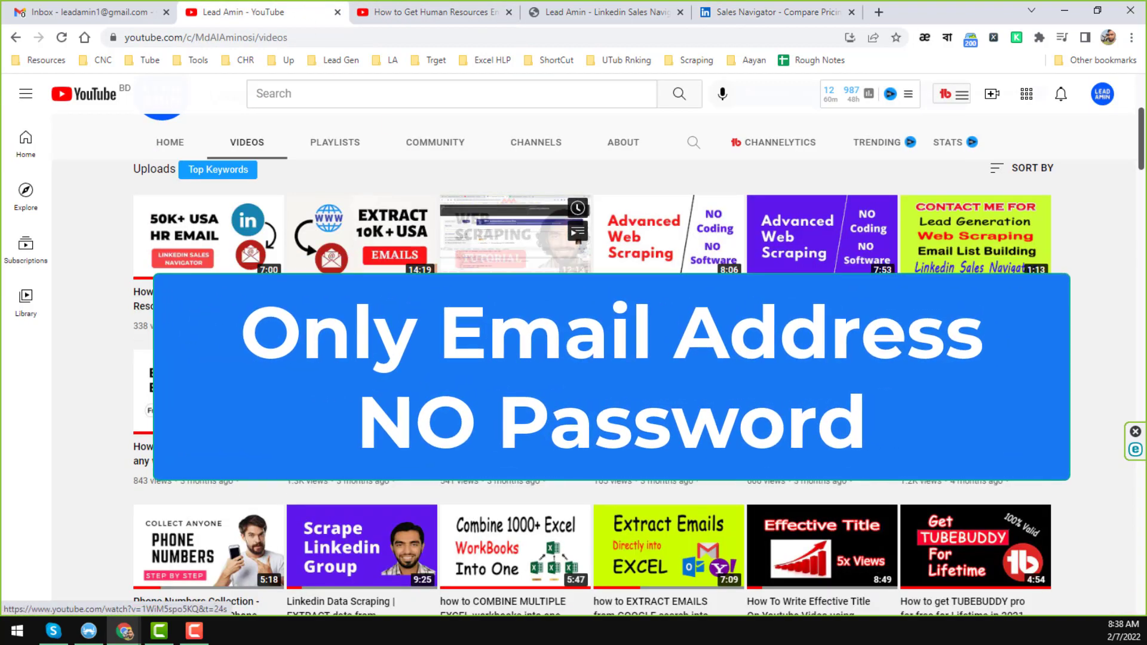
- Scroll the channel's uploads, then return to the Sales Navigator Compare Pricing page
scroll(down, 3)
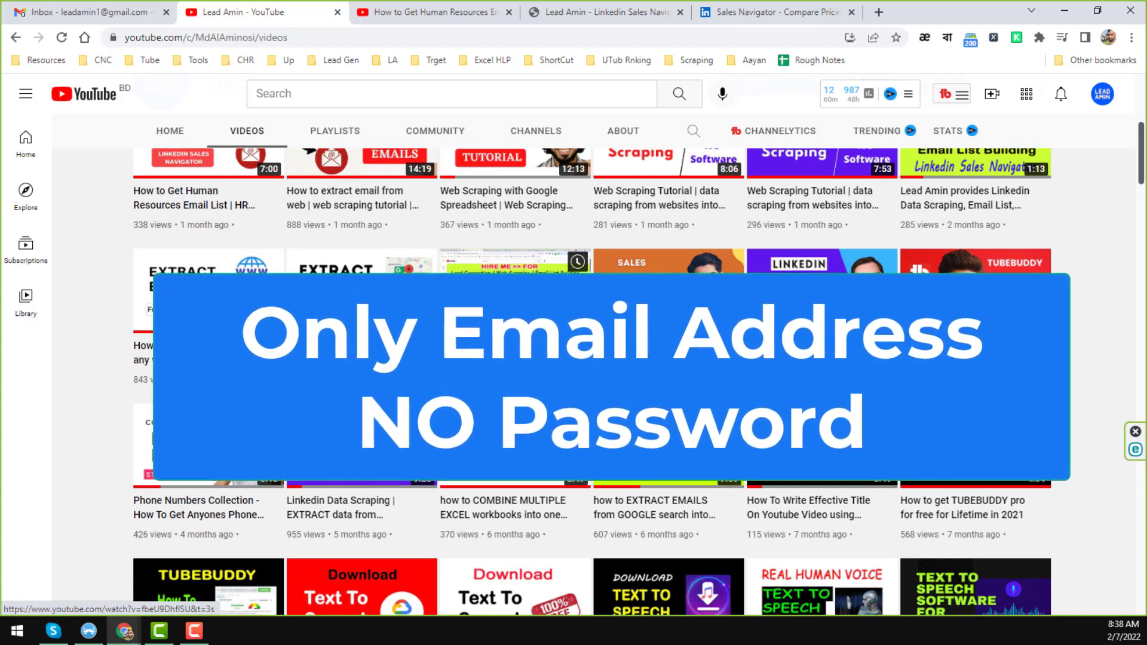
scroll(down, 3)
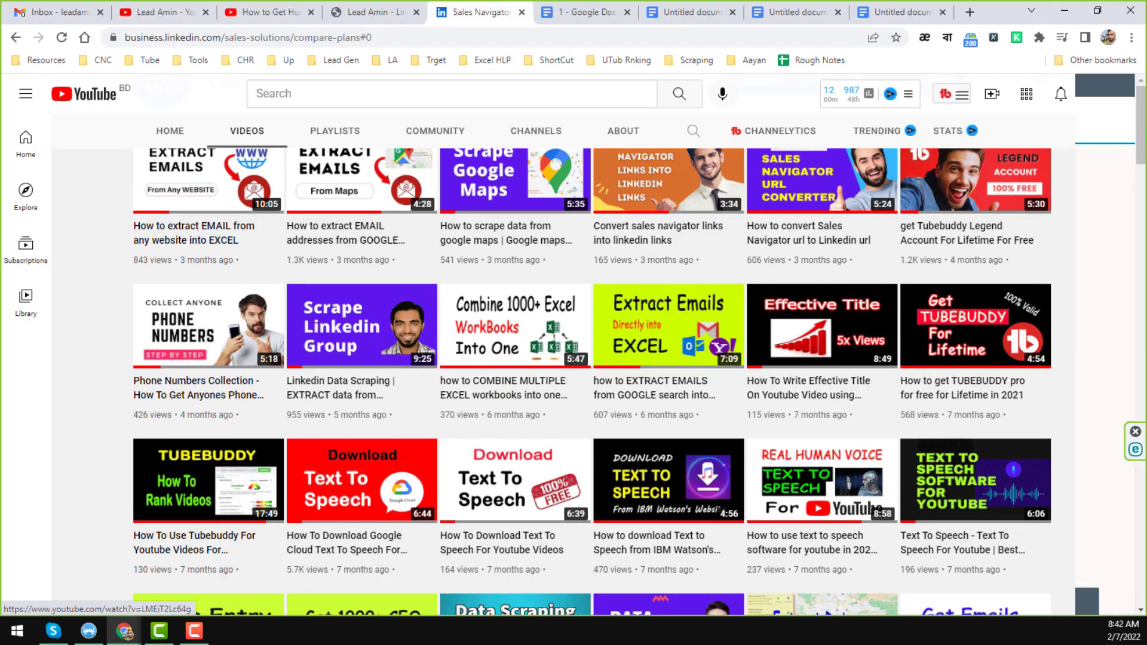
click(479, 12)
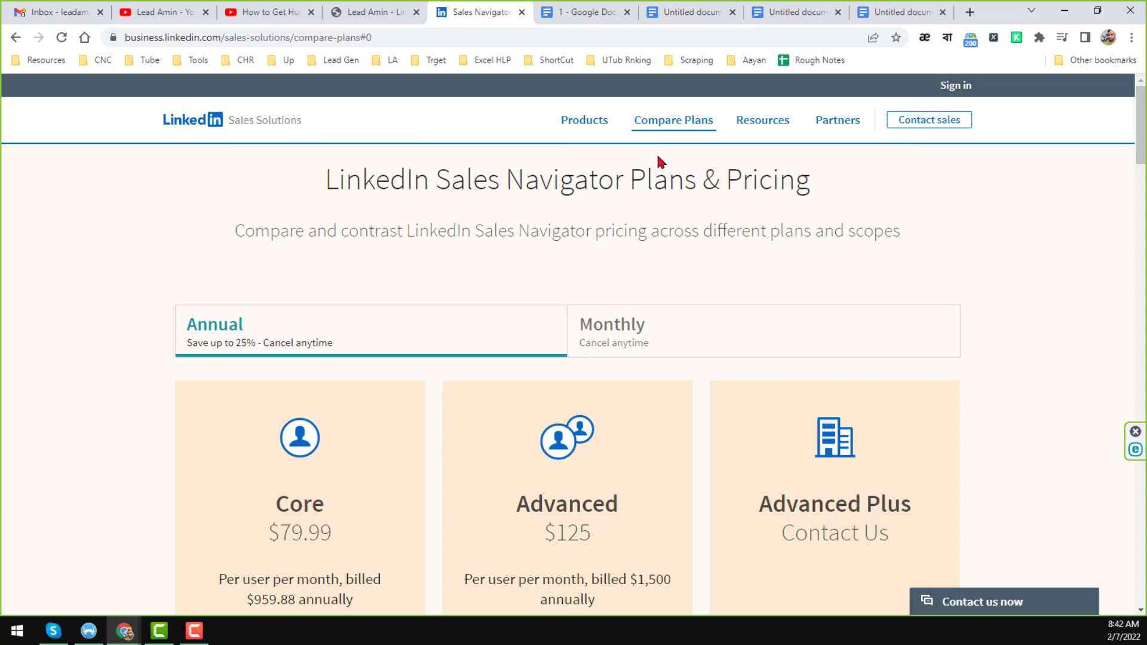
- Show the '100% safe account' FAQ doc, then the doc on reusing a free-trial account
click(581, 12)
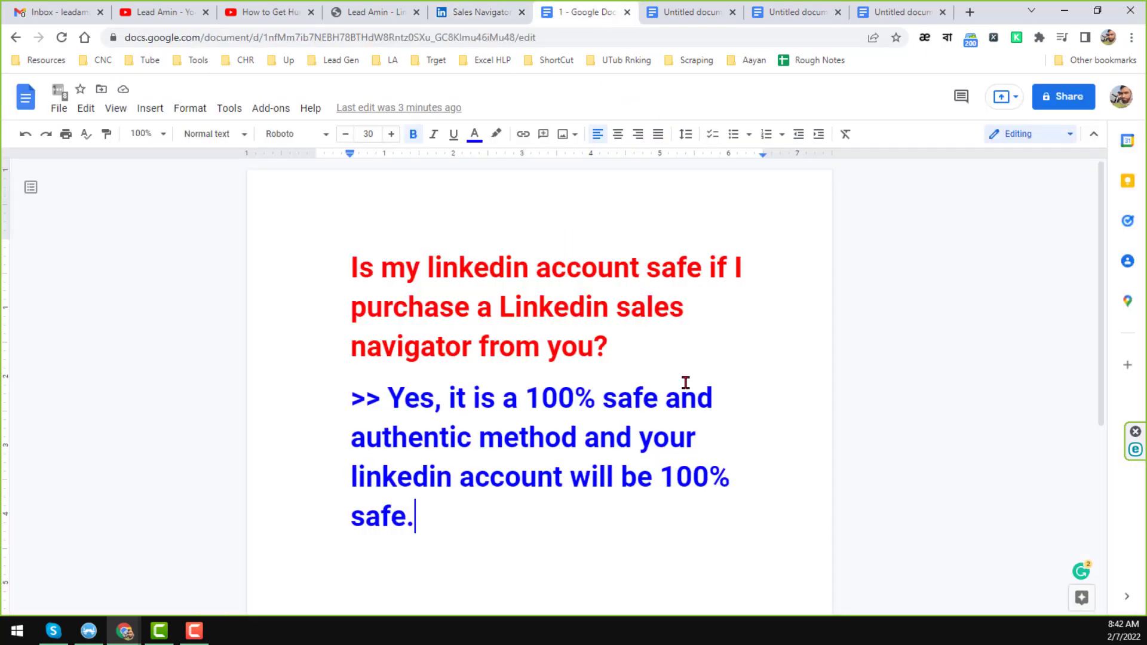
mouse_move(612, 363)
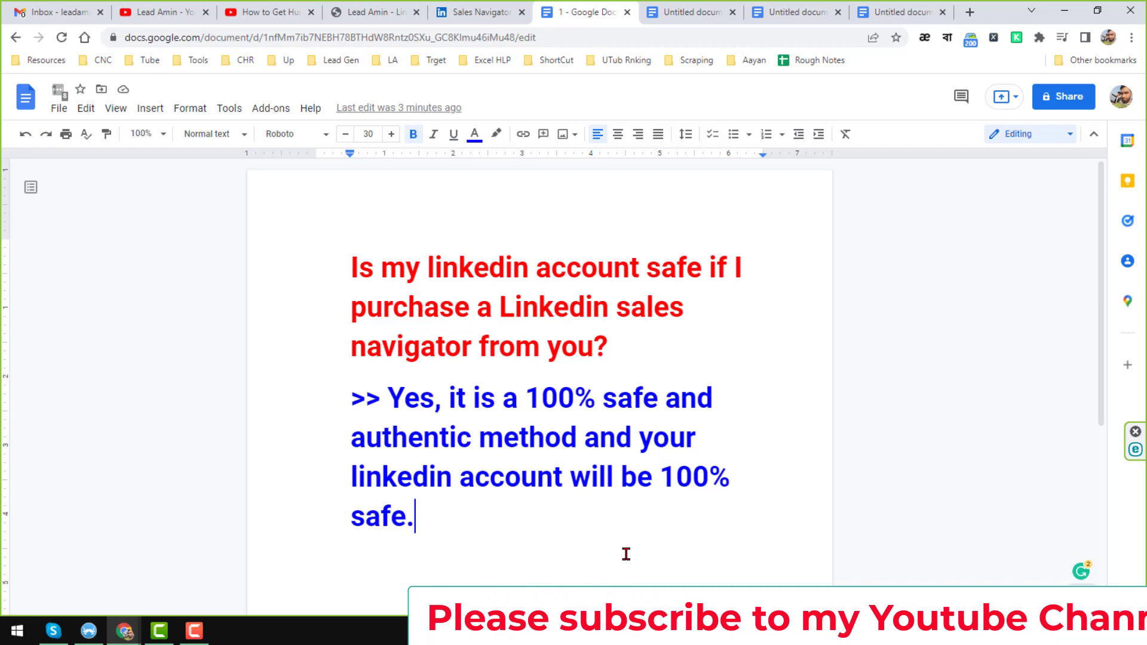
click(689, 12)
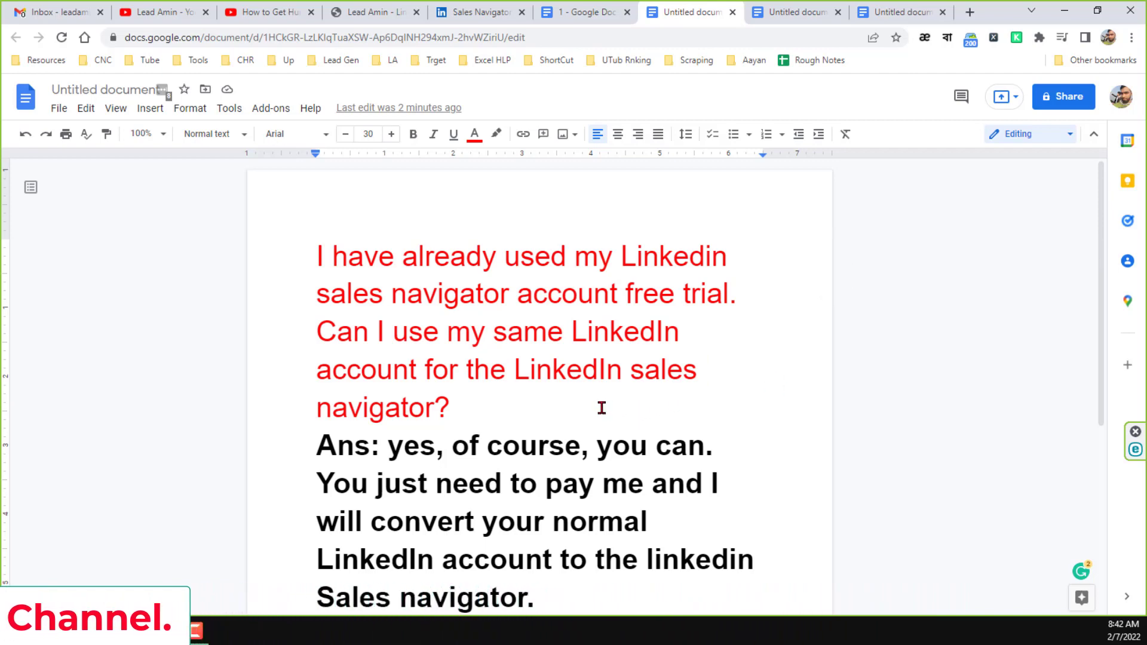
- Read the trial-account answer, then show the doc stating accounts should be 2–3 months old
scroll(down, 3)
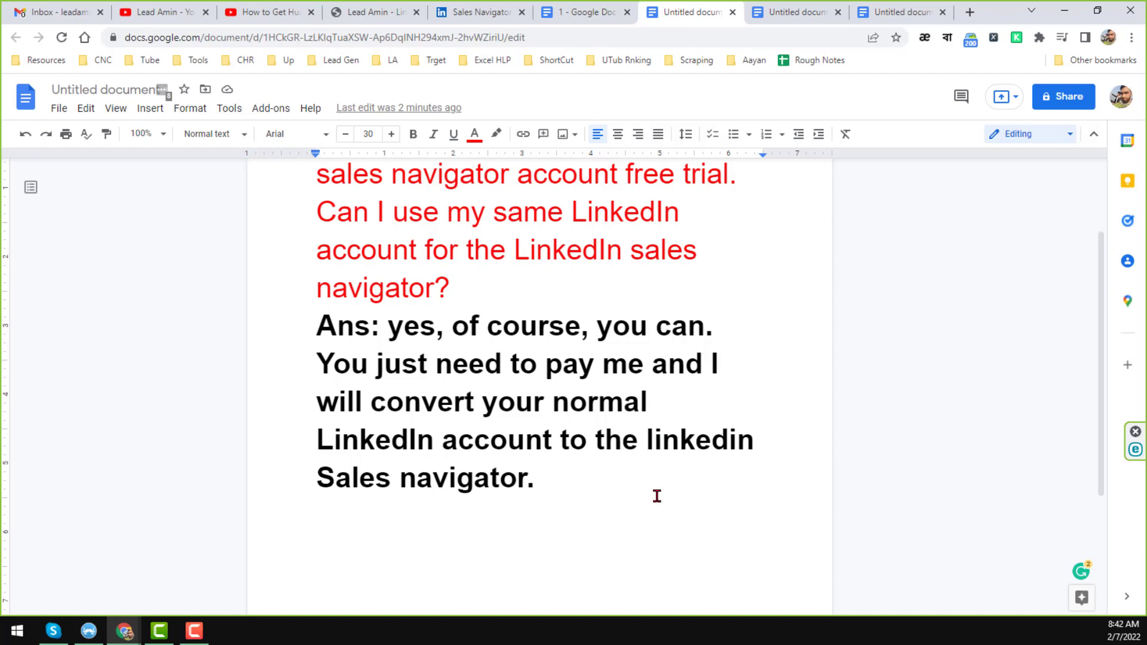
click(796, 12)
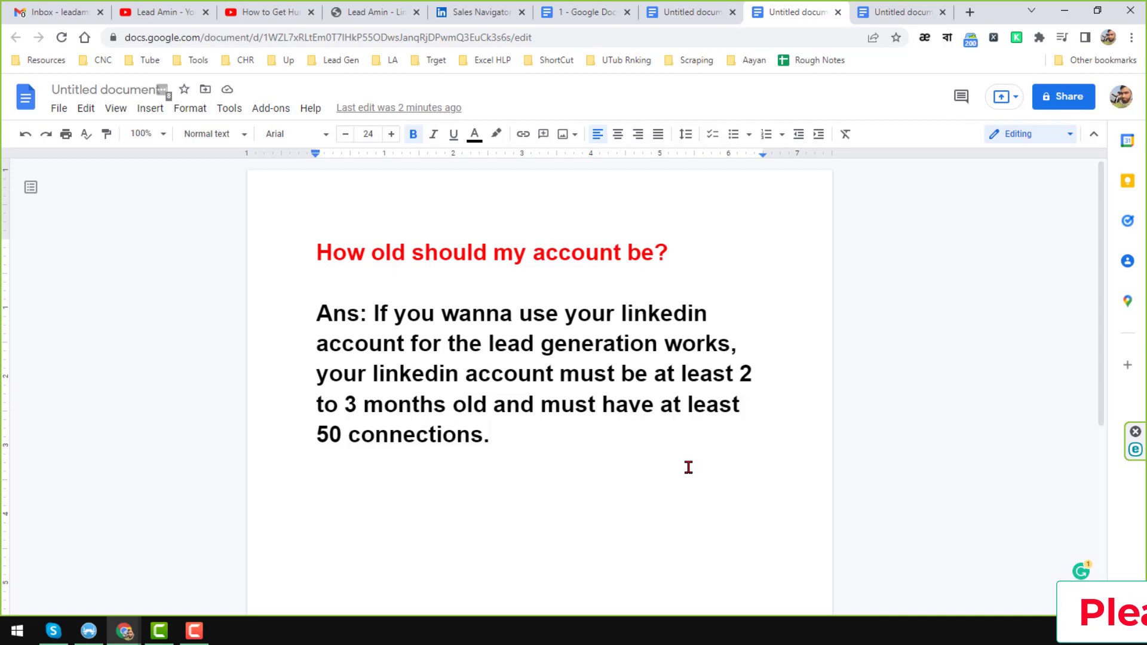
- Show the account-suspension FAQ, pass by the YouTube channel, and finish on the business site's tools list
click(491, 435)
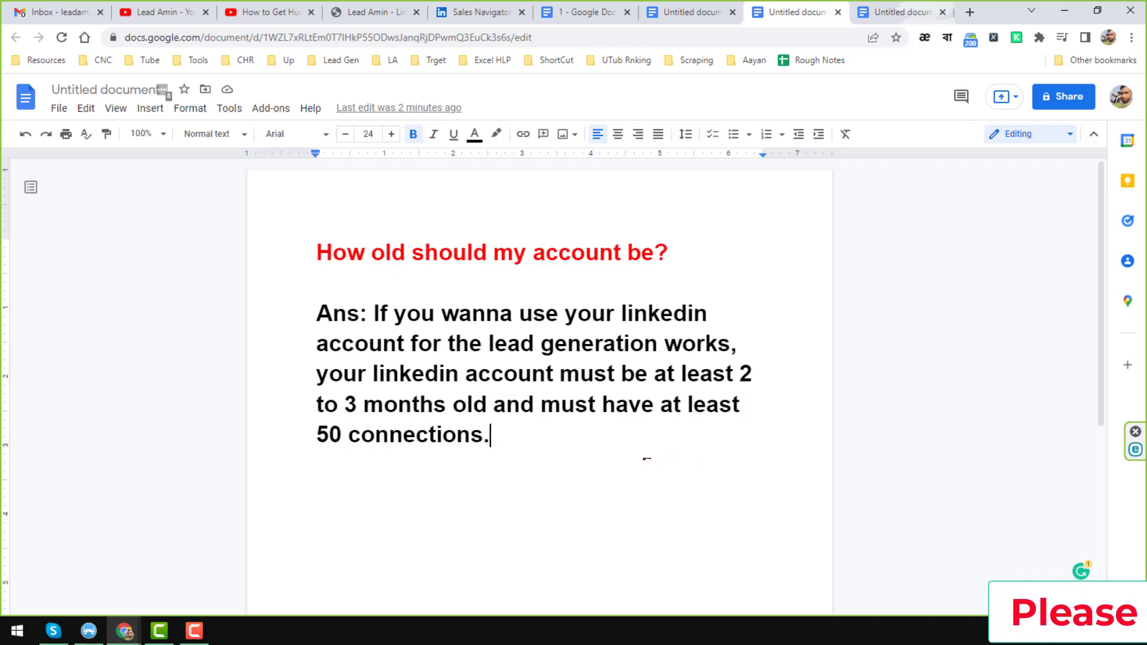
click(901, 12)
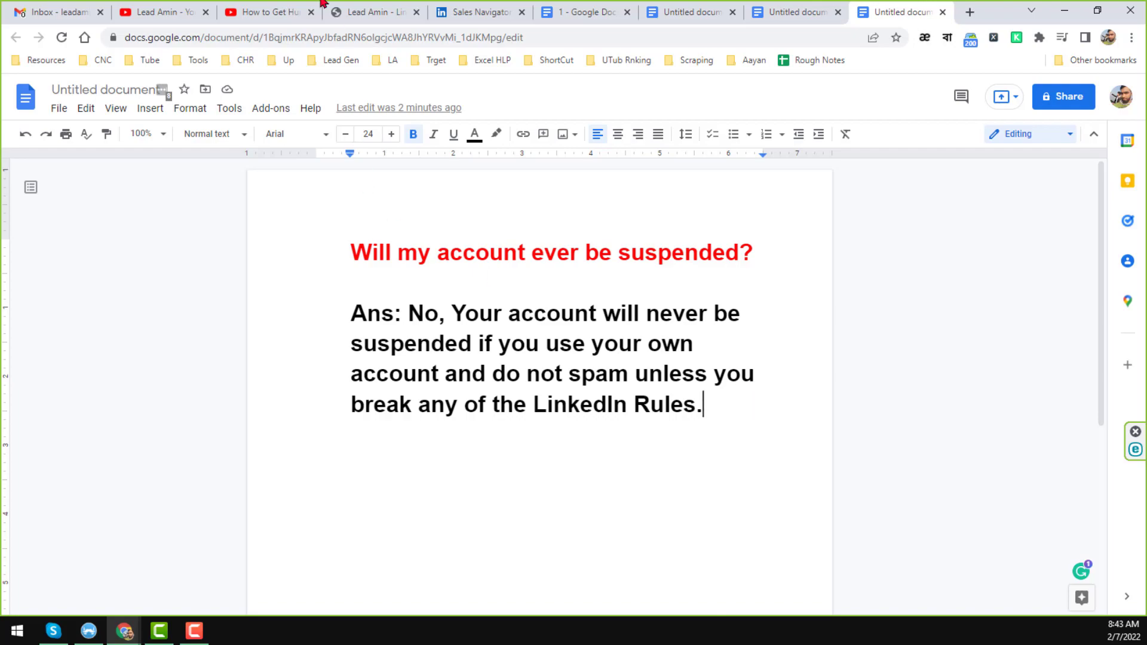
click(161, 12)
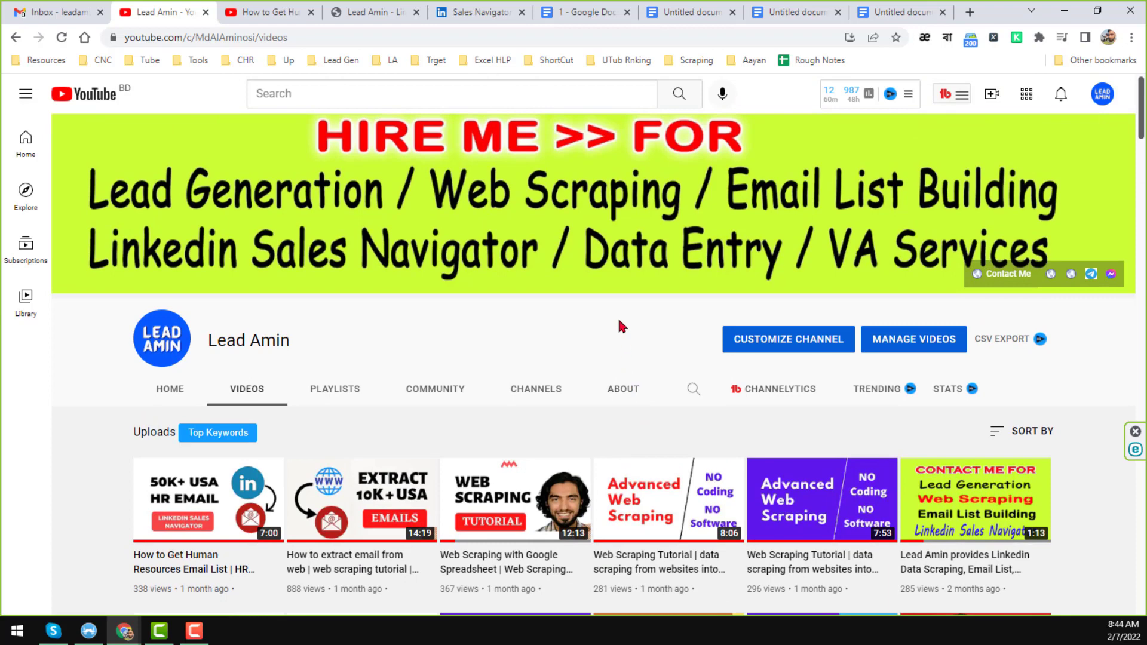
mouse_move(634, 344)
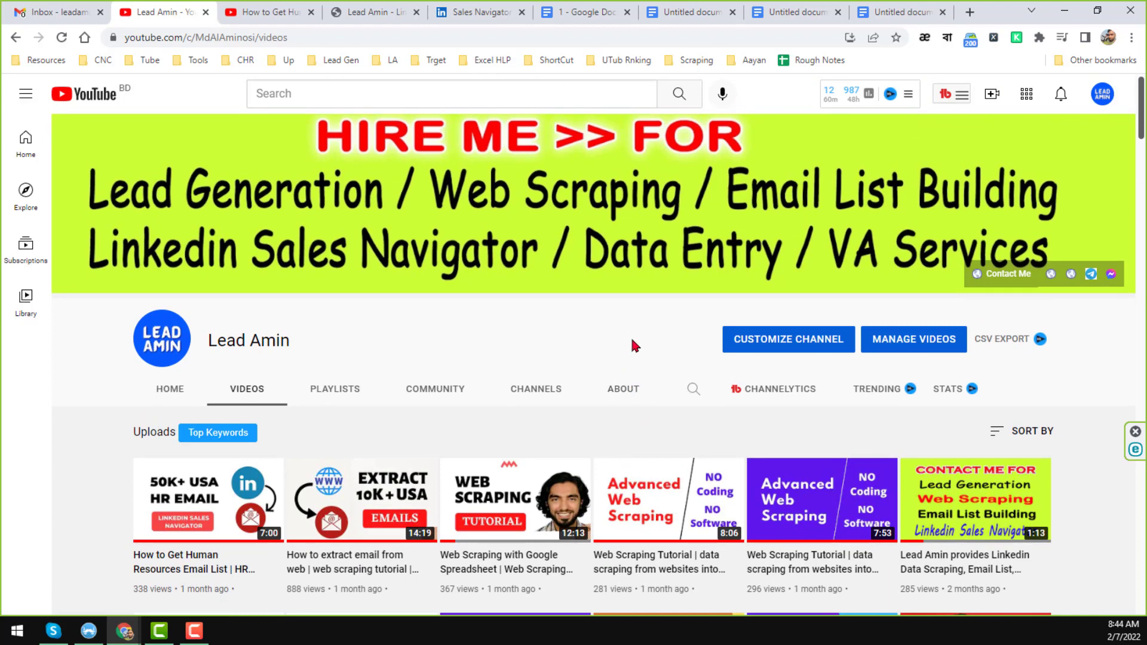
click(372, 12)
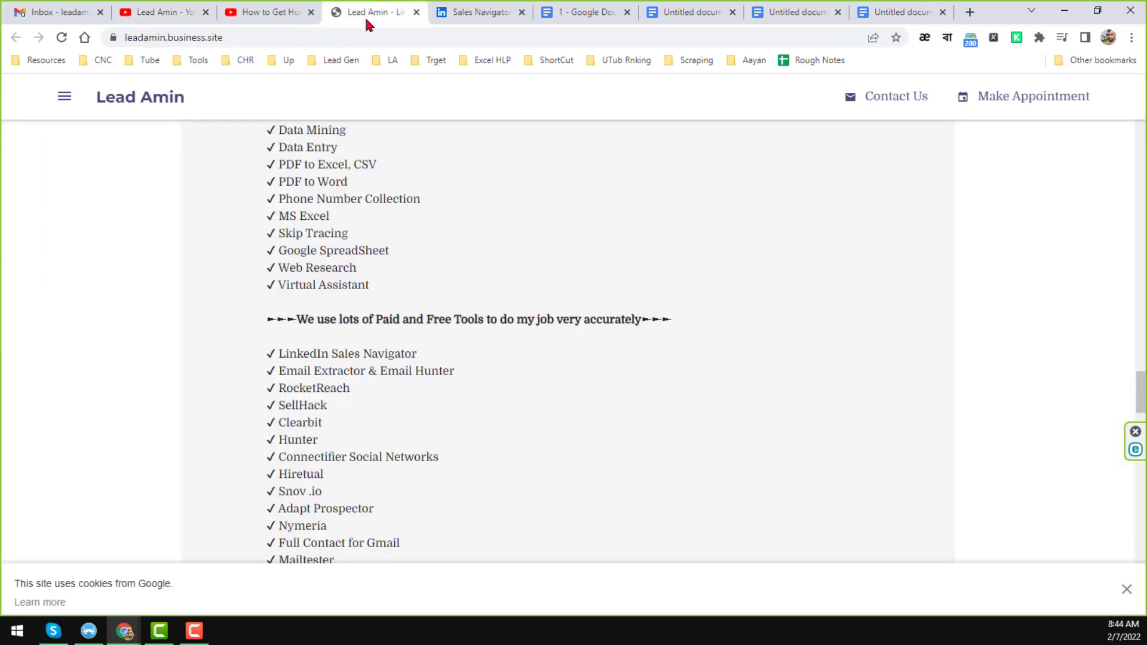